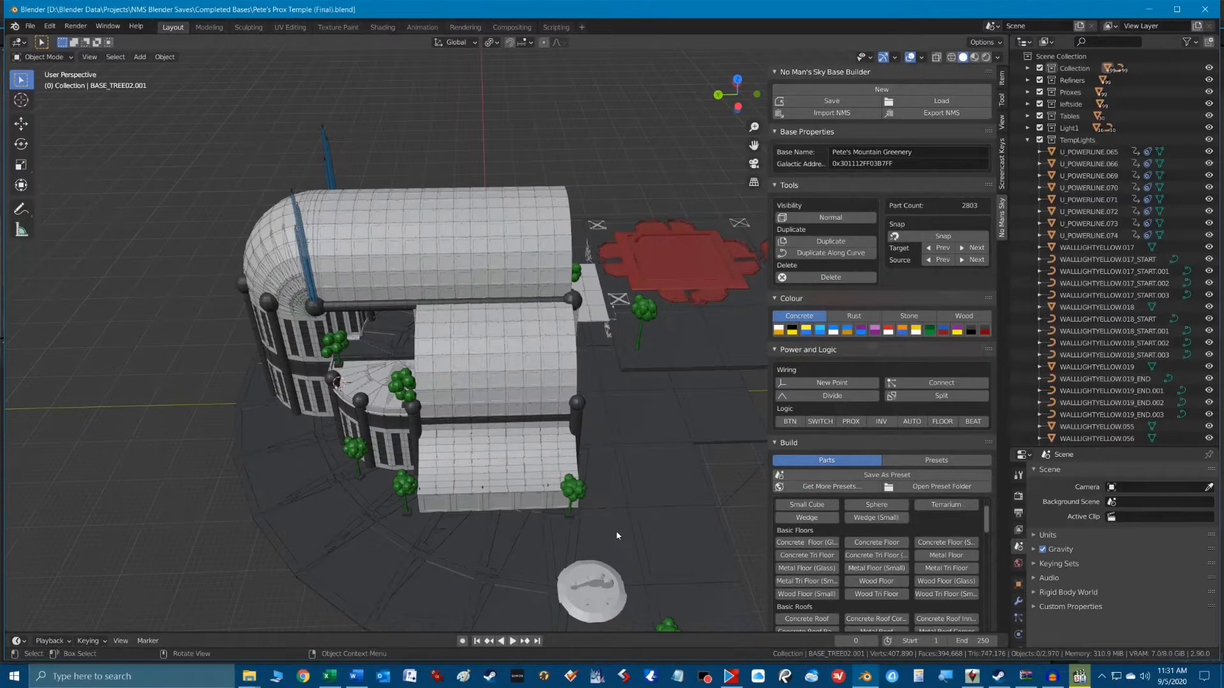
- Show the No Man's Sky save folder under AppData\Roaming\HelloGames\NMS in a second Explorer window
key(KP_1)
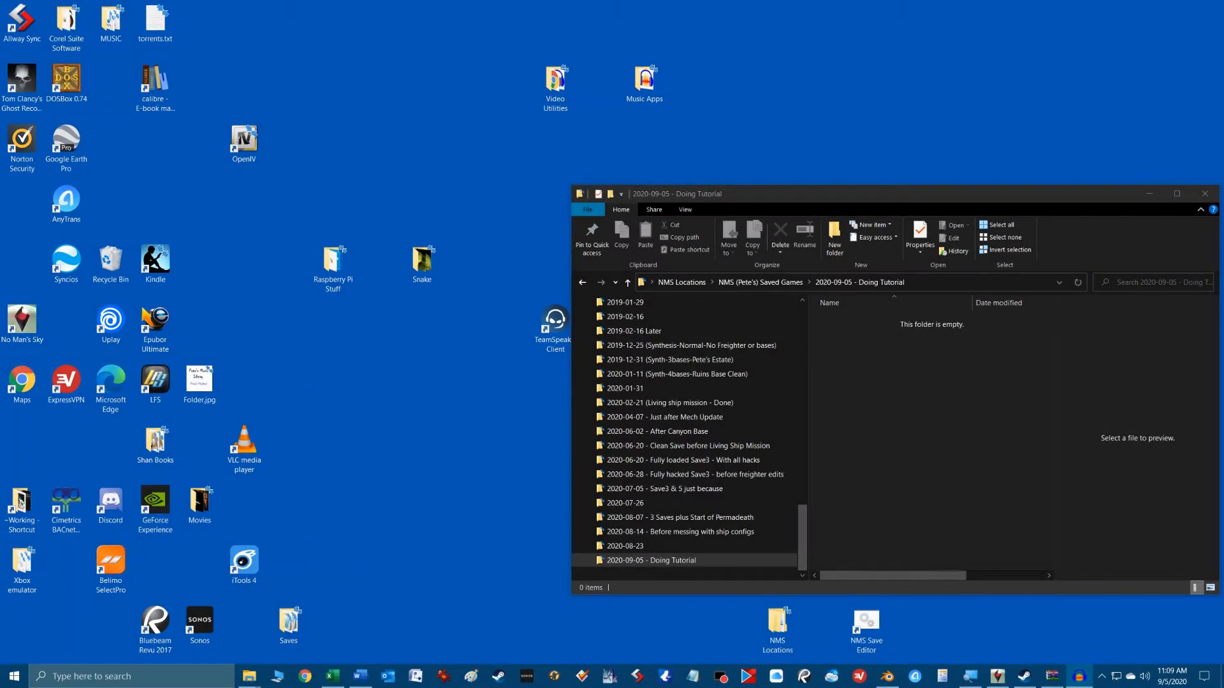
mouse_move(701, 334)
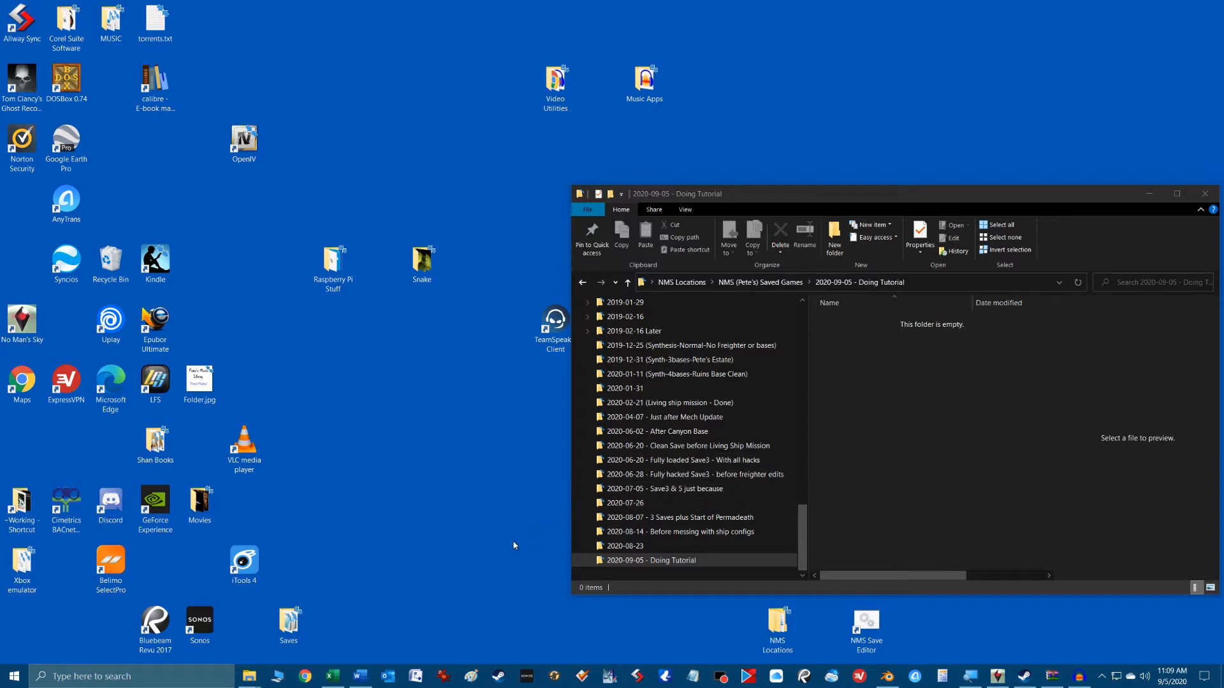
mouse_move(500, 604)
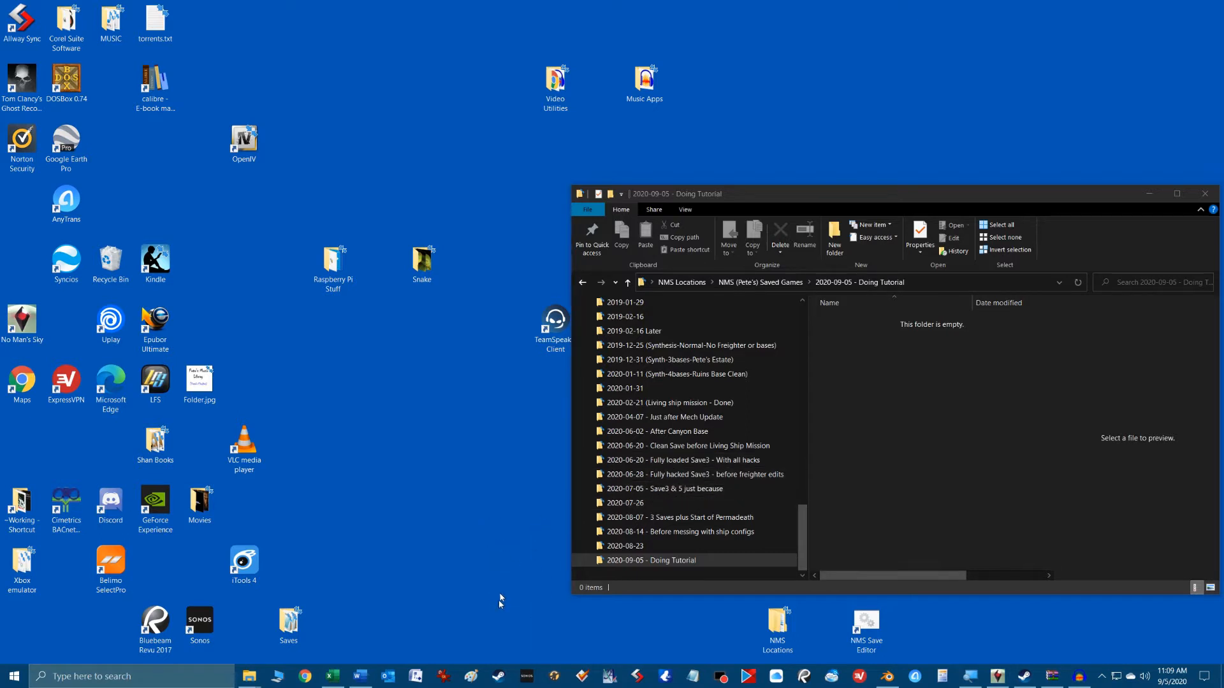
mouse_move(642, 621)
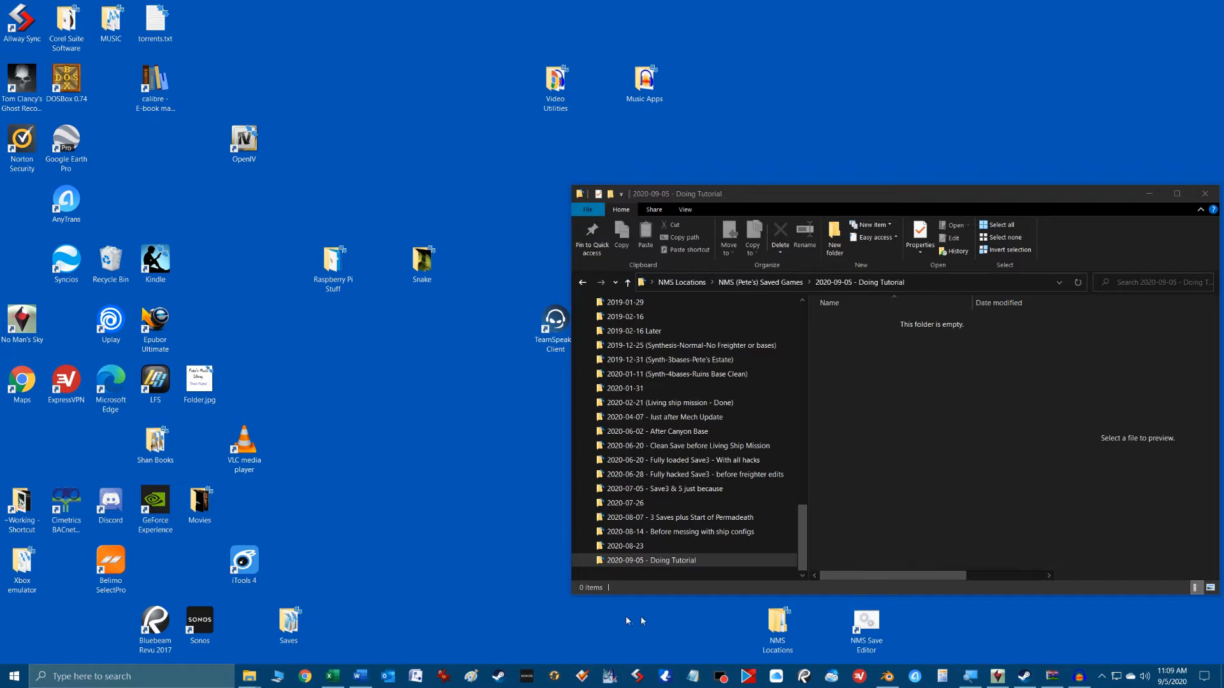
mouse_move(746, 630)
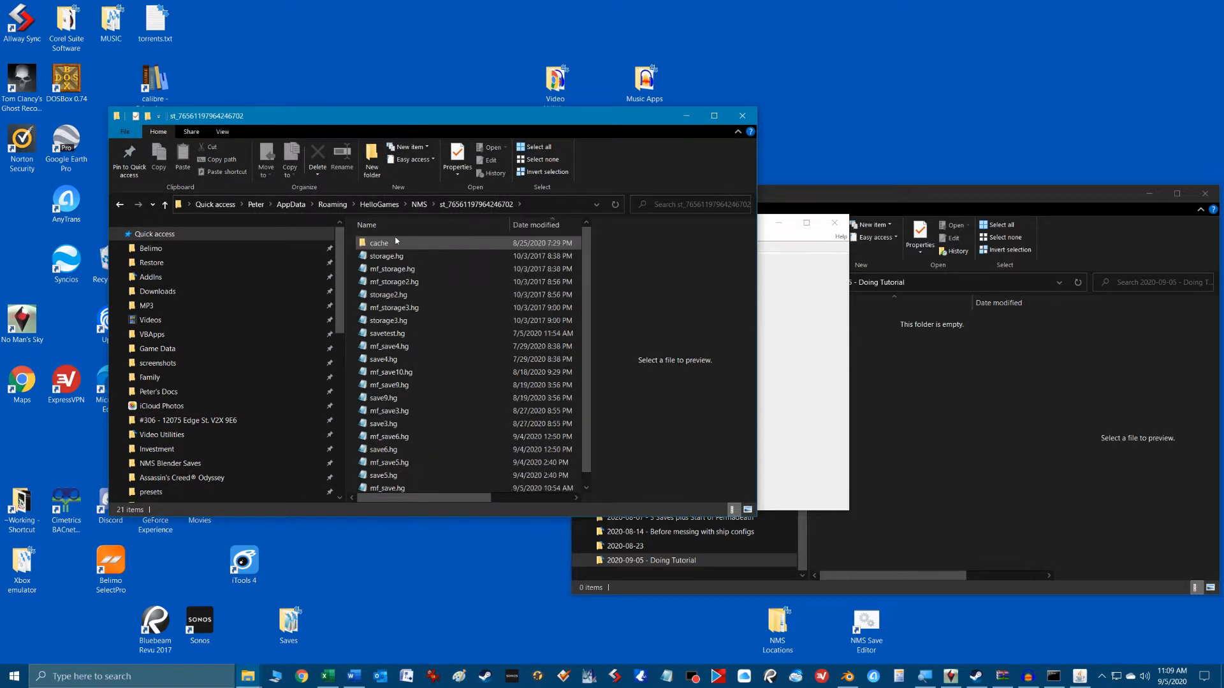
- Back up the save and storage .hg files into the '2020-09-05 - Doing Tutorial' folder
click(386, 255)
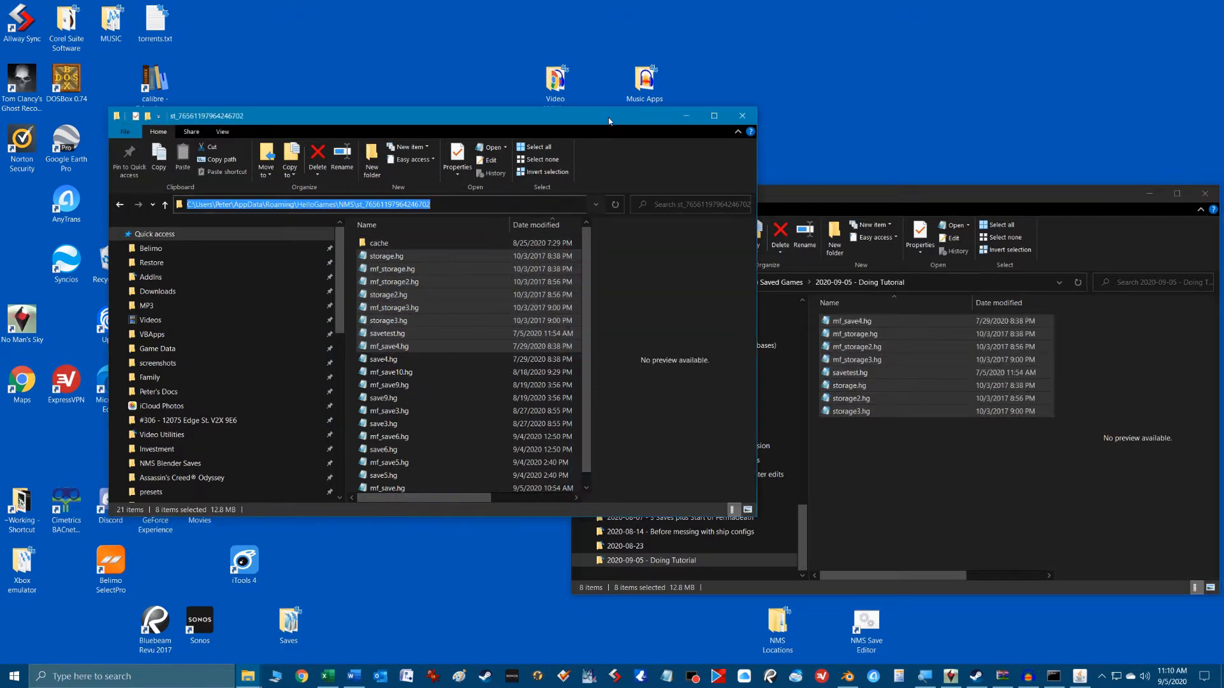
drag(609, 115, 624, 138)
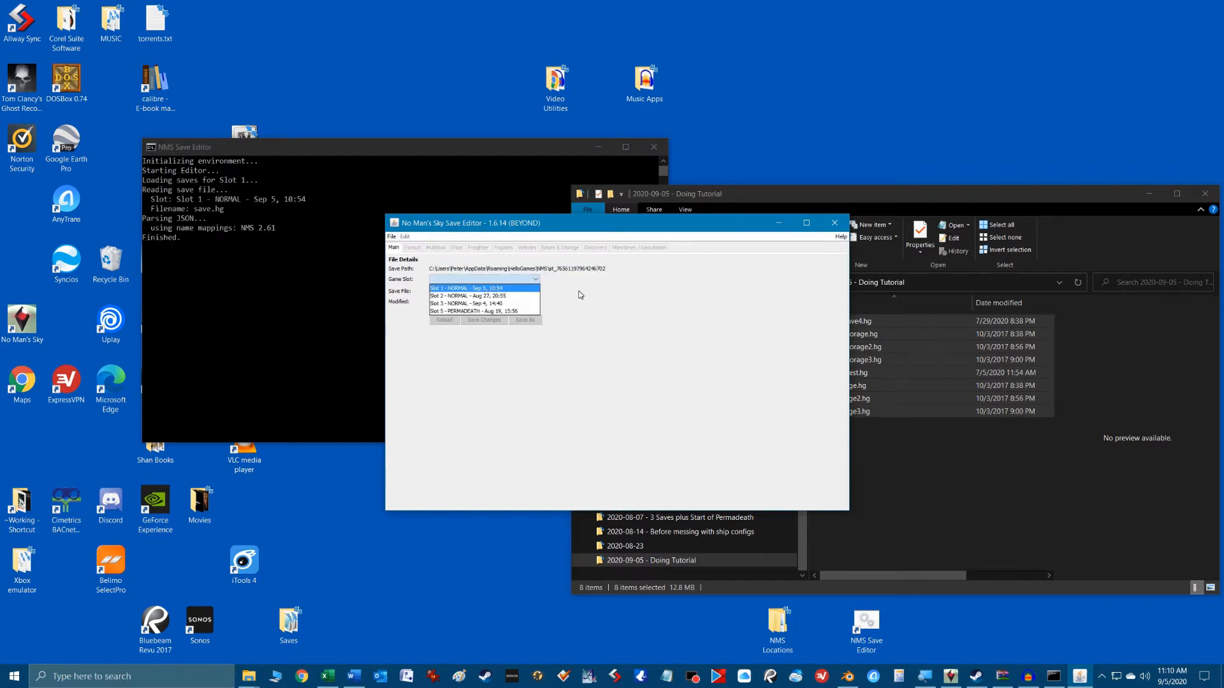
- Load the Slot 1 save from Sep 5, 10:54, keeping save.hg as the save file
click(474, 288)
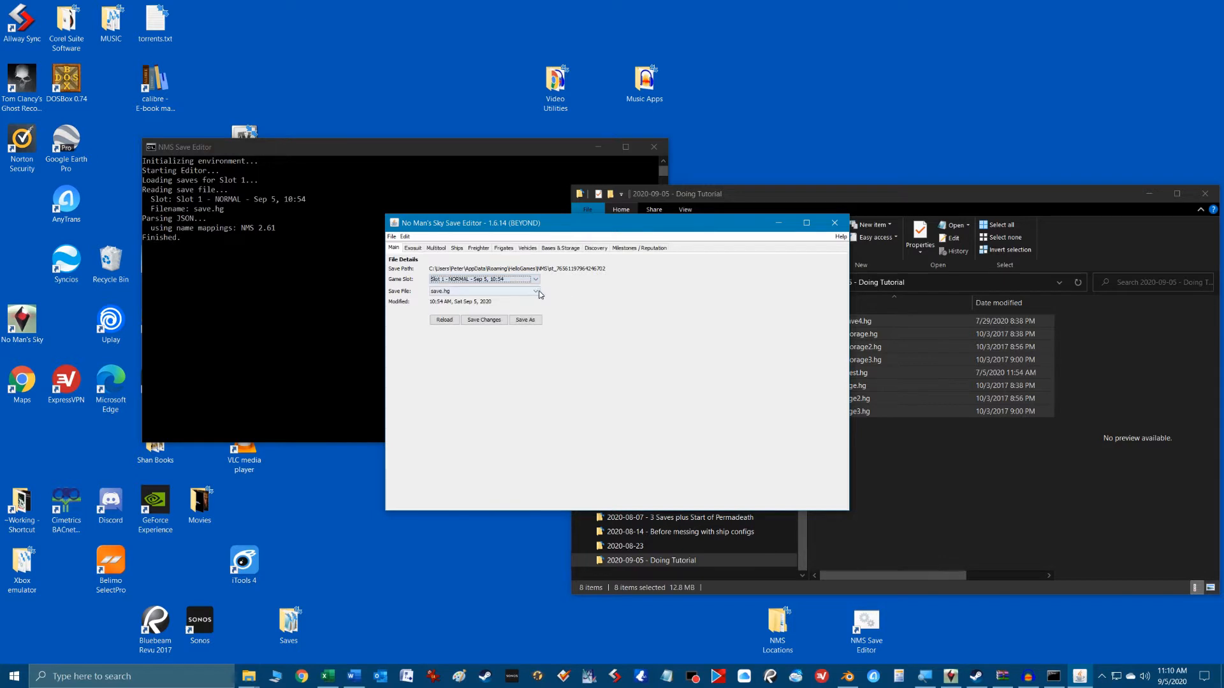
click(535, 292)
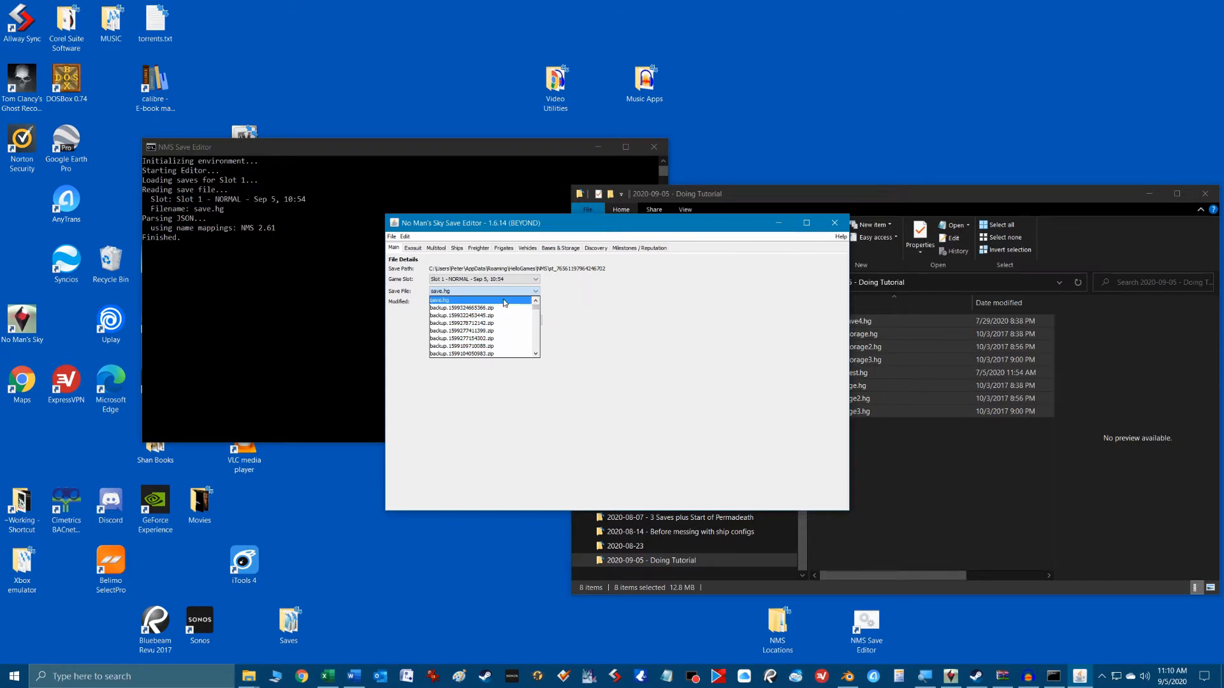
click(460, 300)
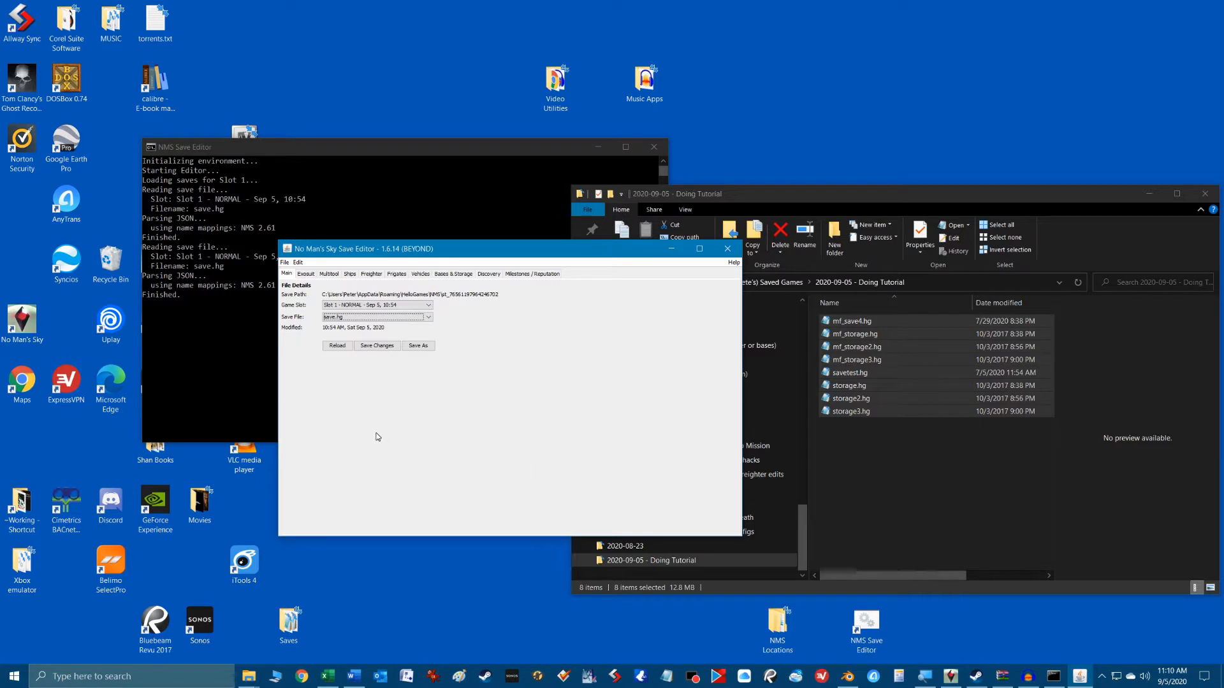
mouse_move(476, 395)
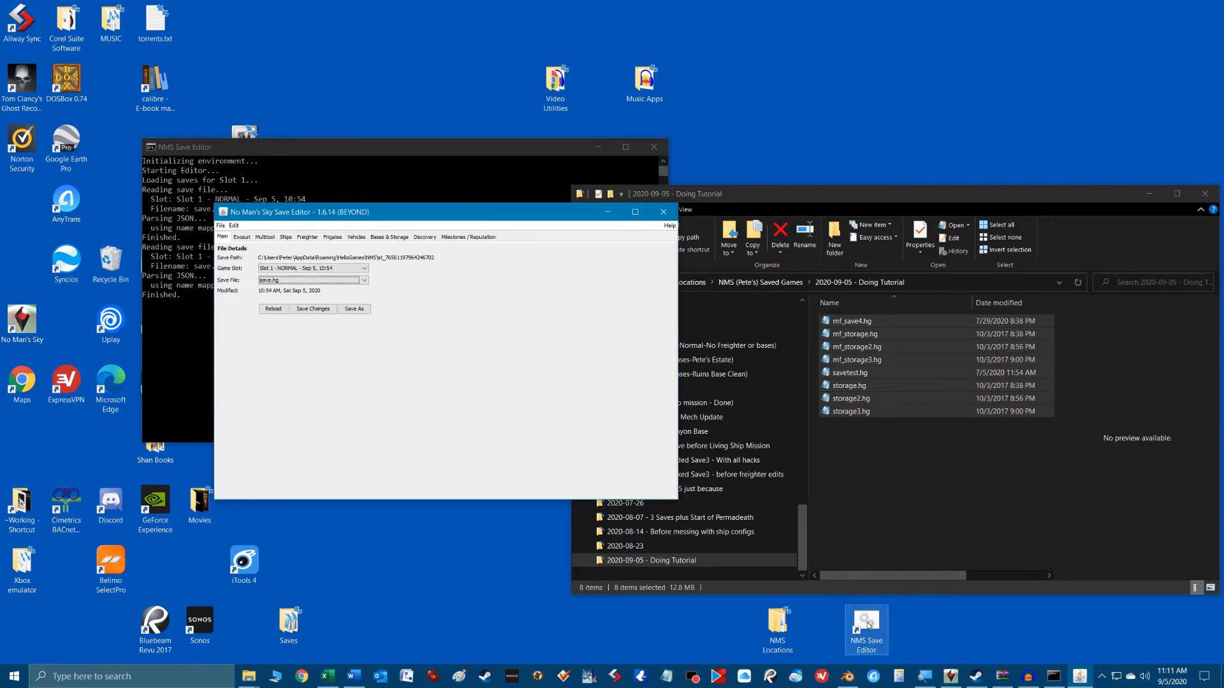
- Open the NMS-Ed folder in Downloads from the save editor shortcut's properties
right_click(866, 629)
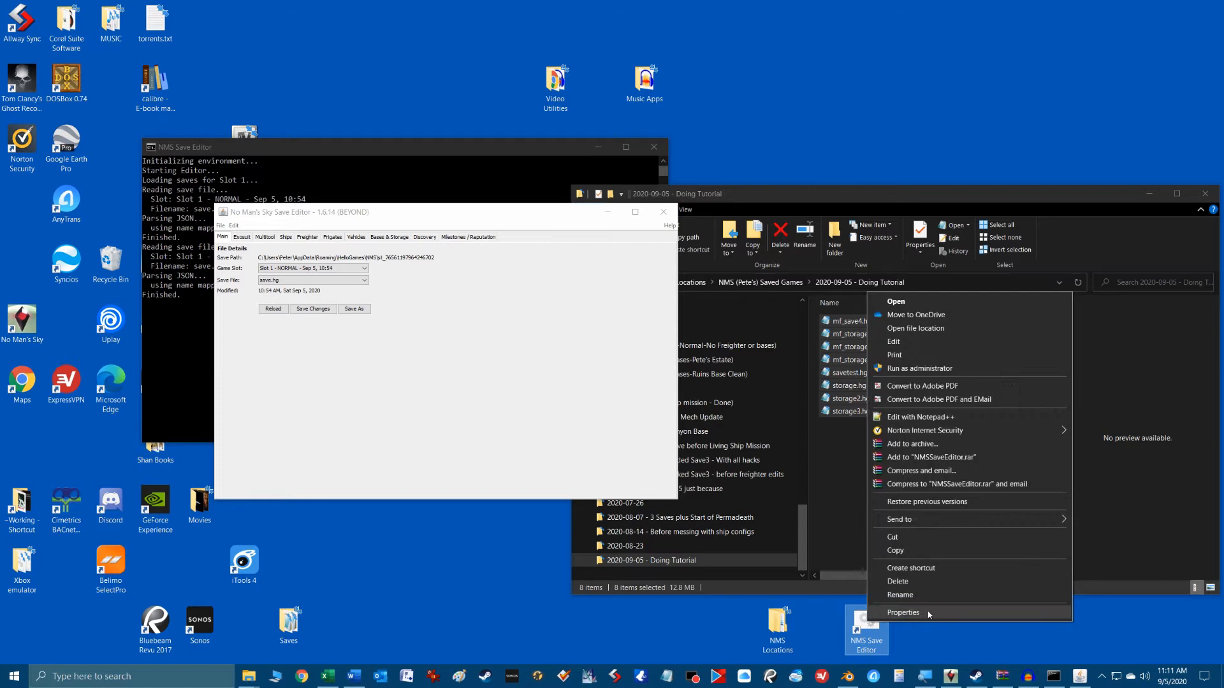
click(903, 613)
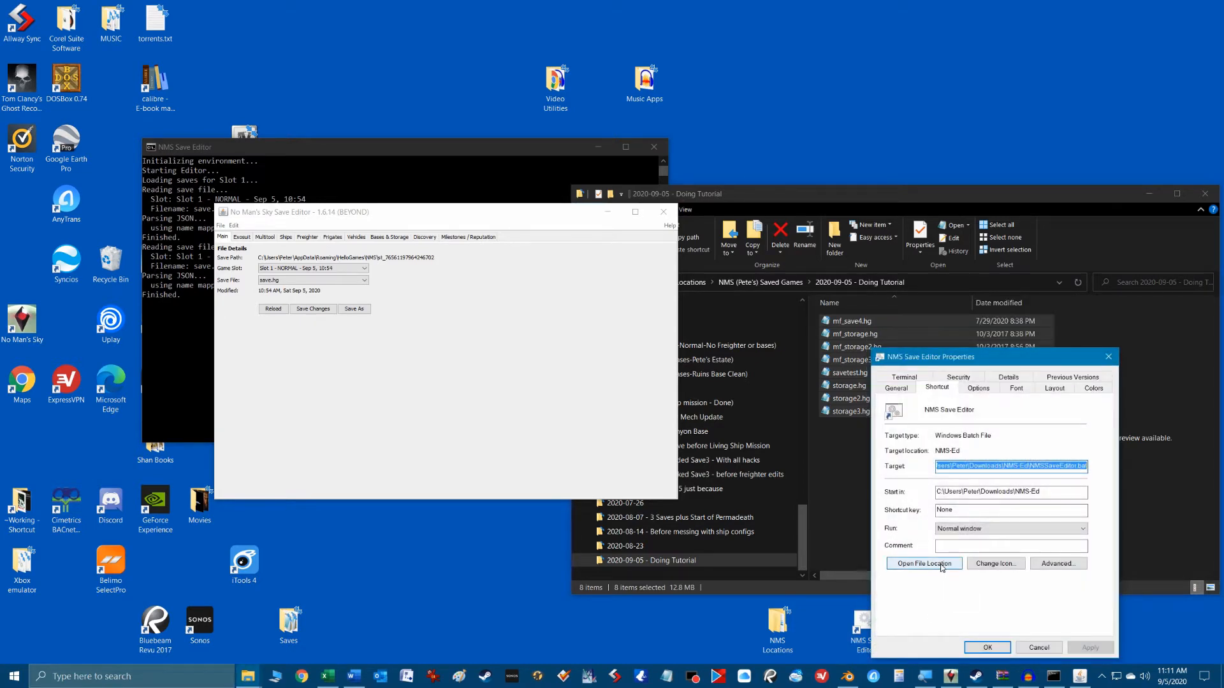
click(925, 563)
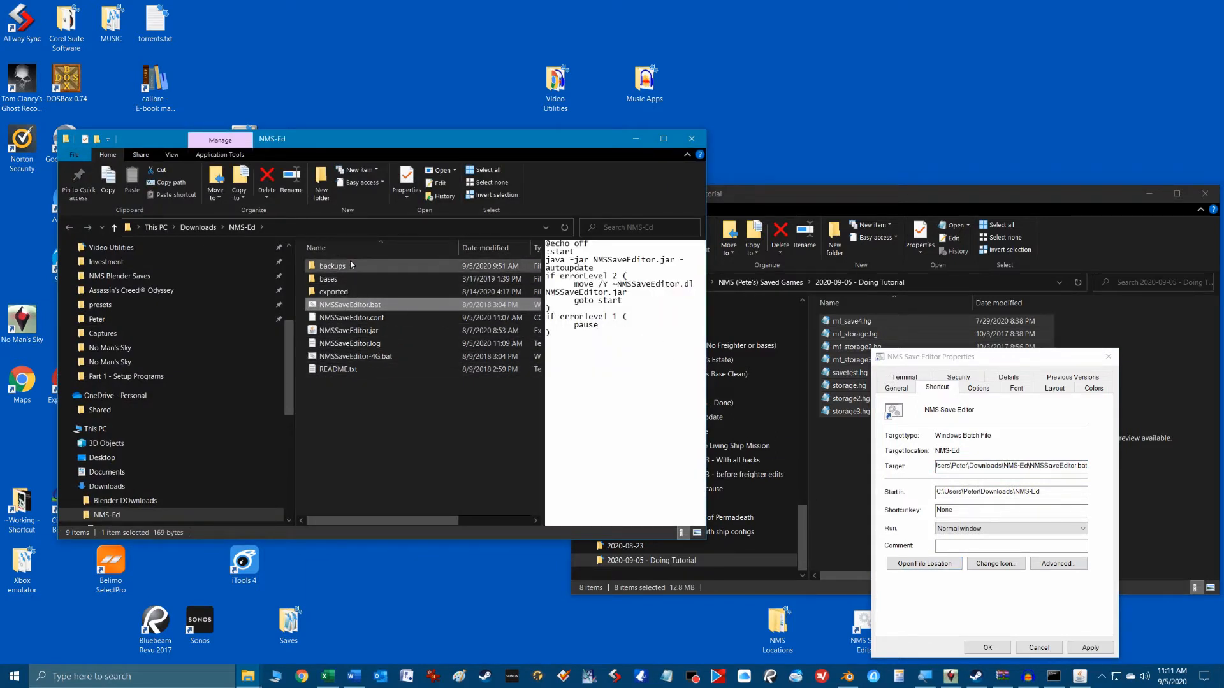
double_click(332, 265)
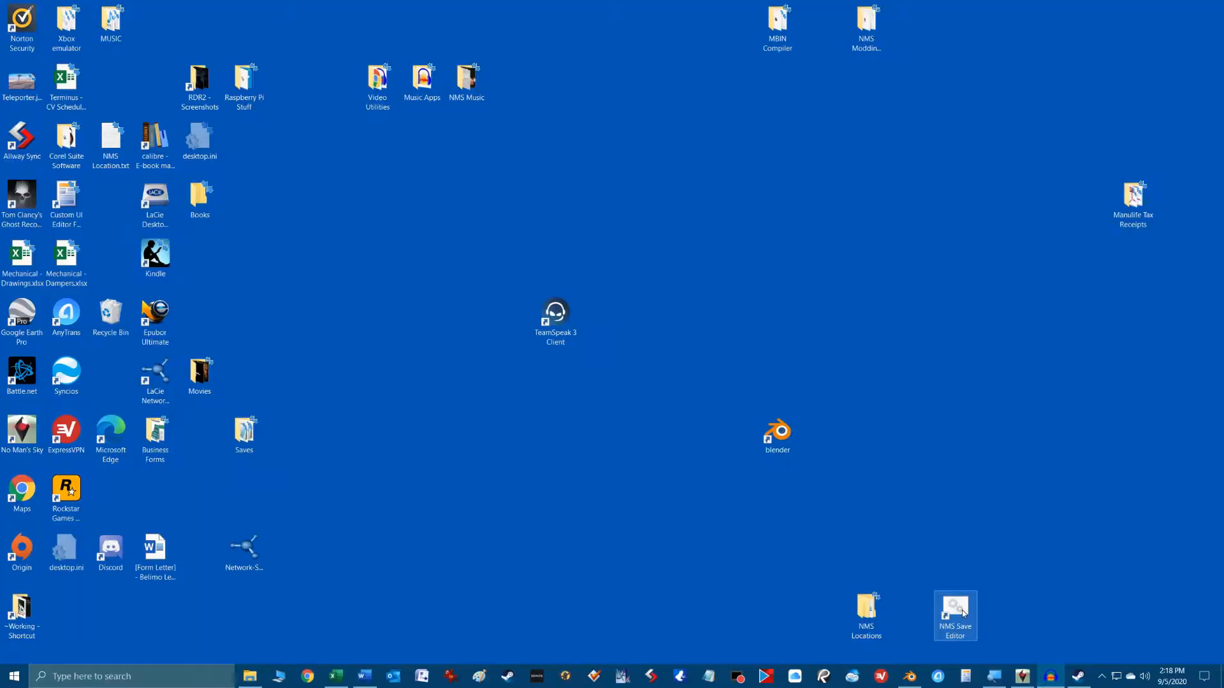
- Relaunch NMS Save Editor and load the Slot 1 save from Sep 5, 14:06
double_click(955, 610)
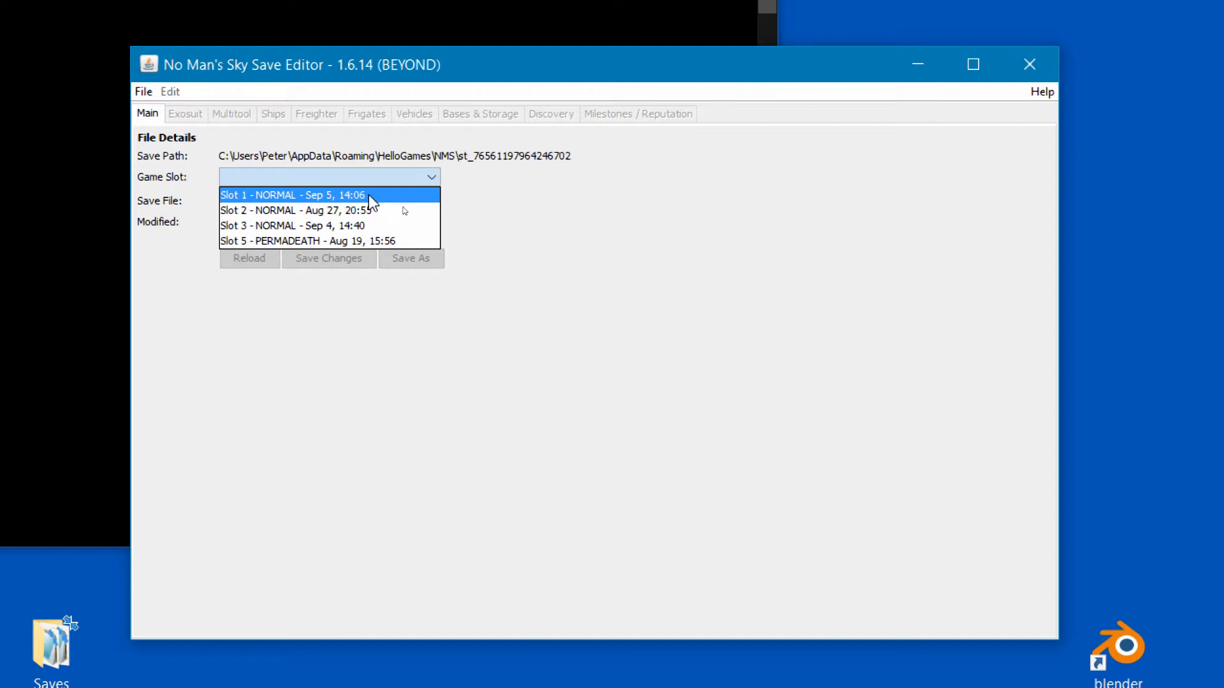
mouse_move(361, 199)
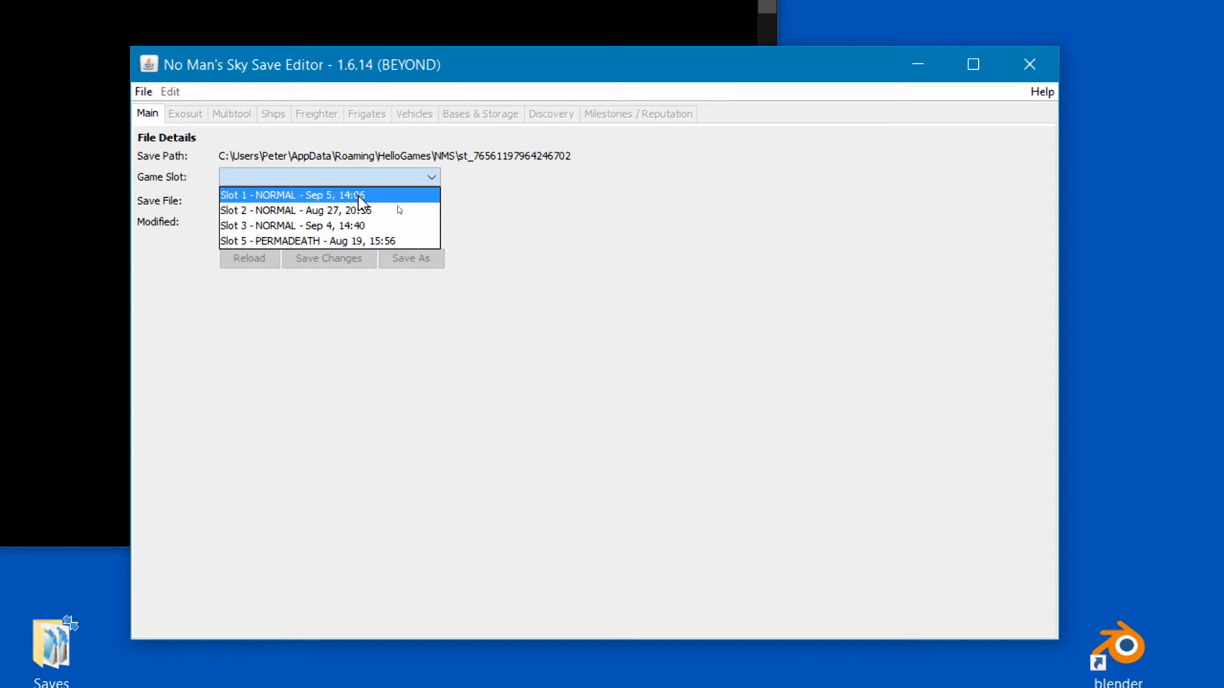
mouse_move(531, 252)
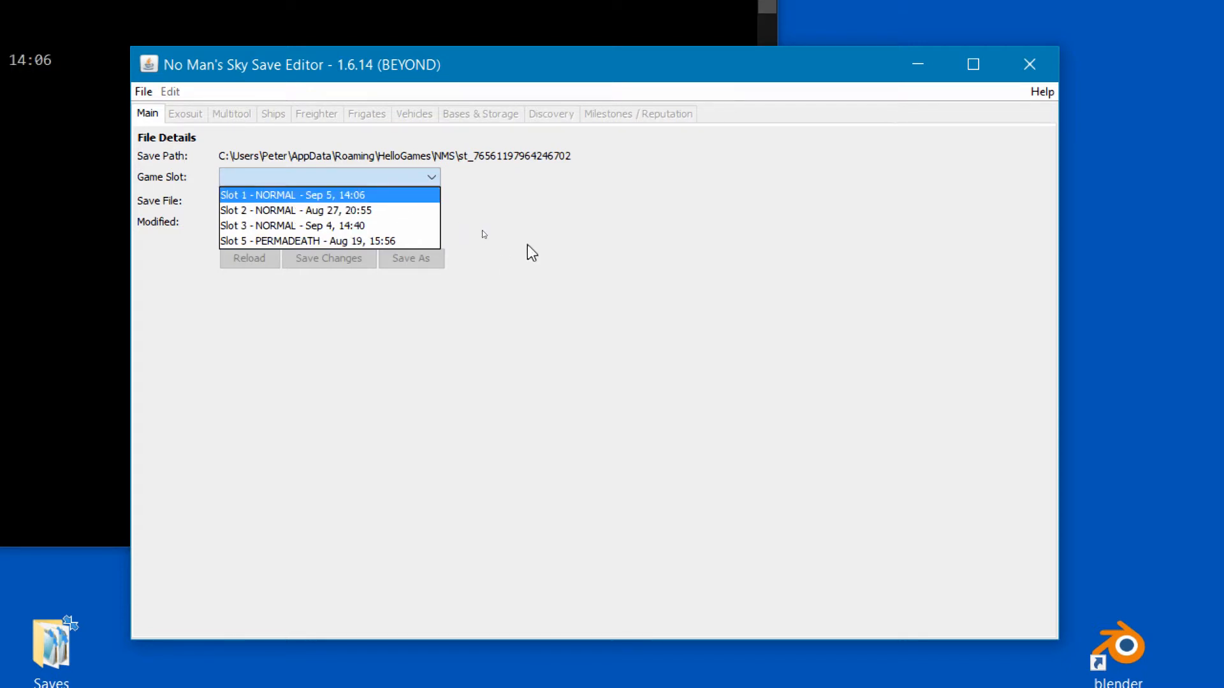
click(288, 195)
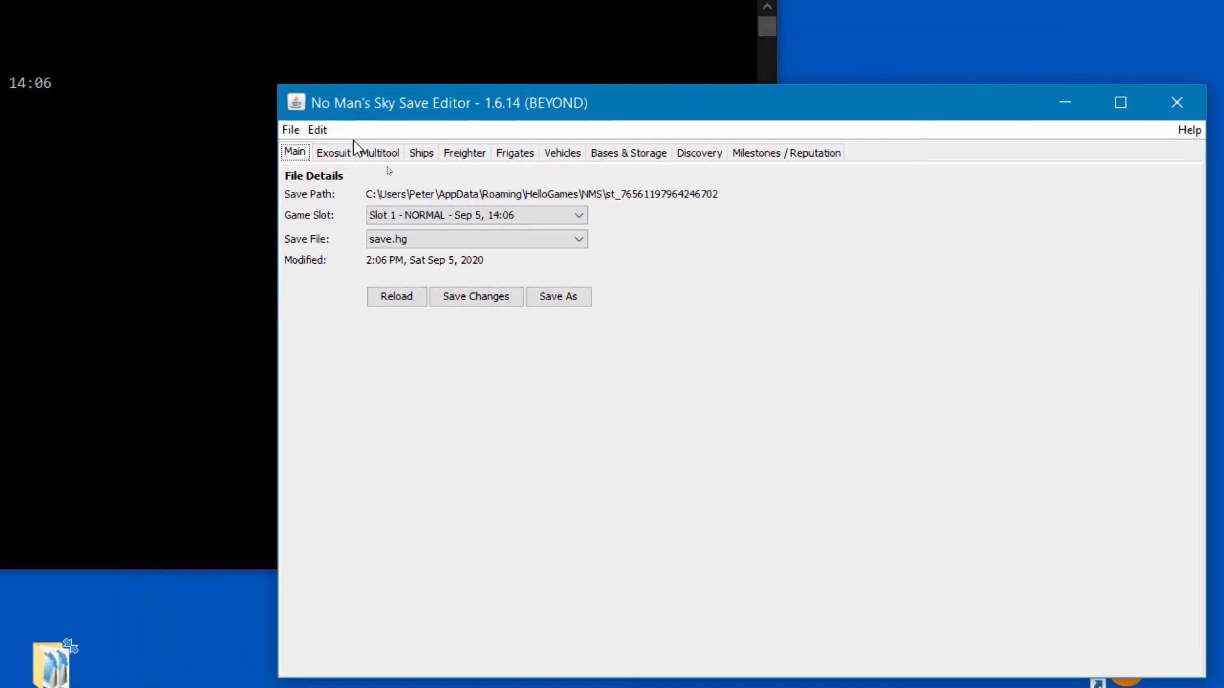
click(317, 129)
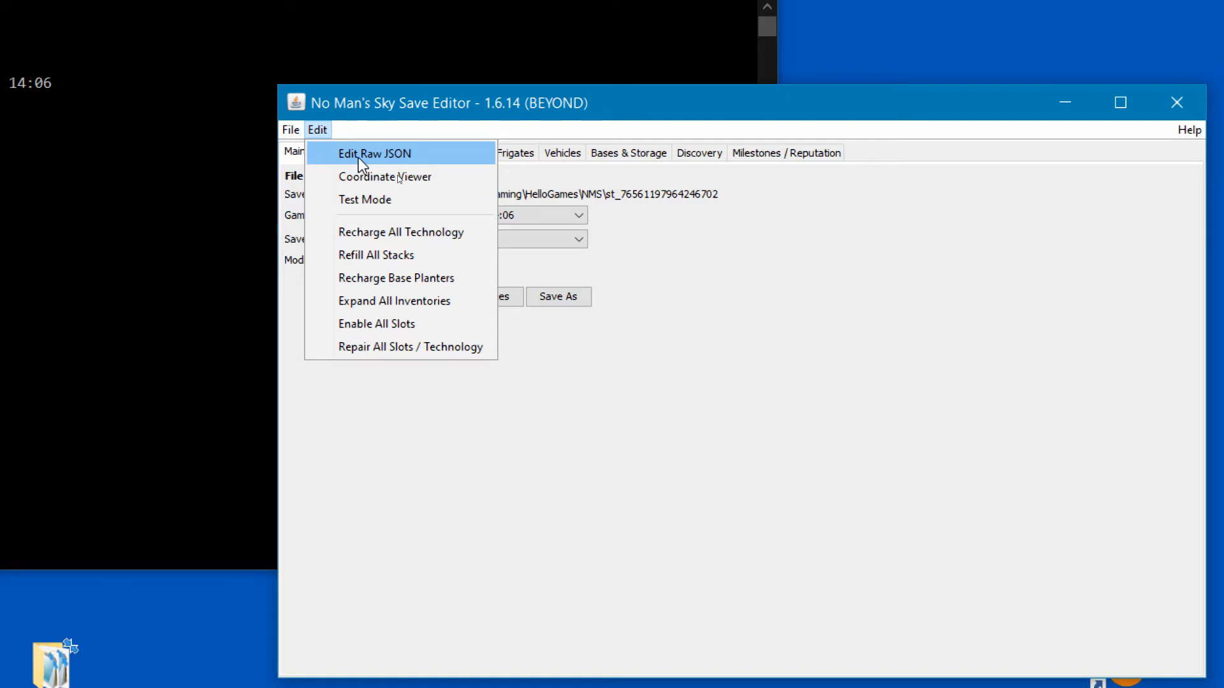
- In the JSON editor, expand PlayerStateData and PersistentPlayerBases into bases [0] to [13]
click(374, 153)
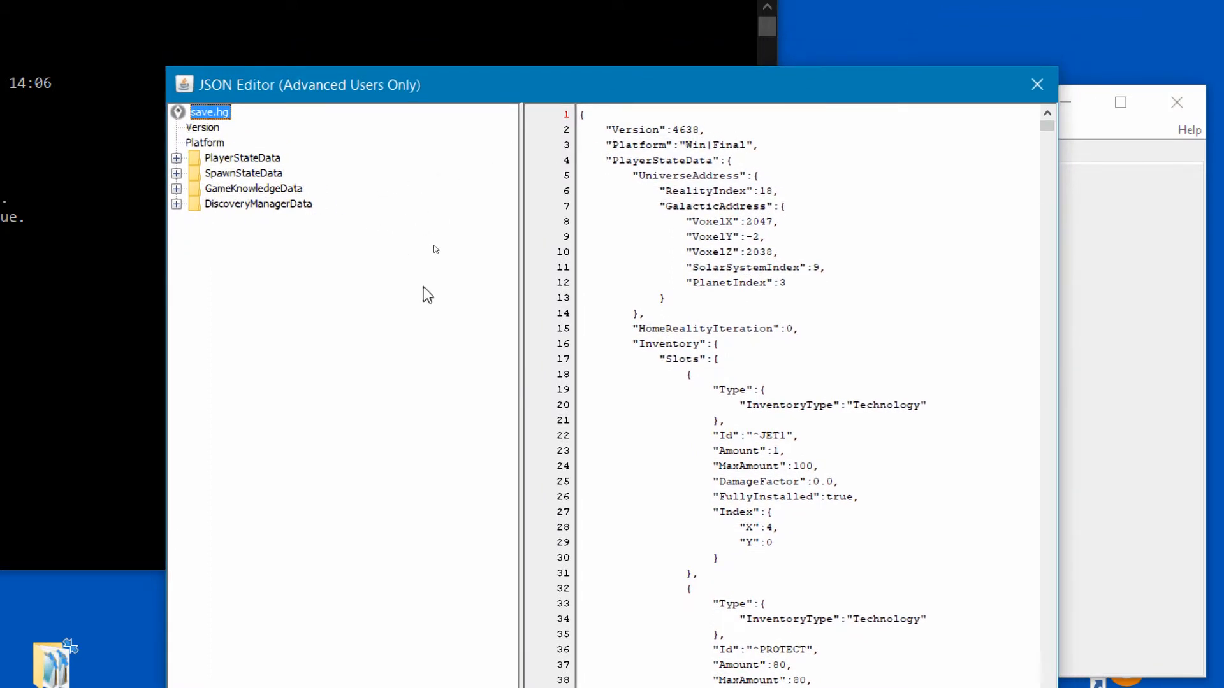
mouse_move(640, 329)
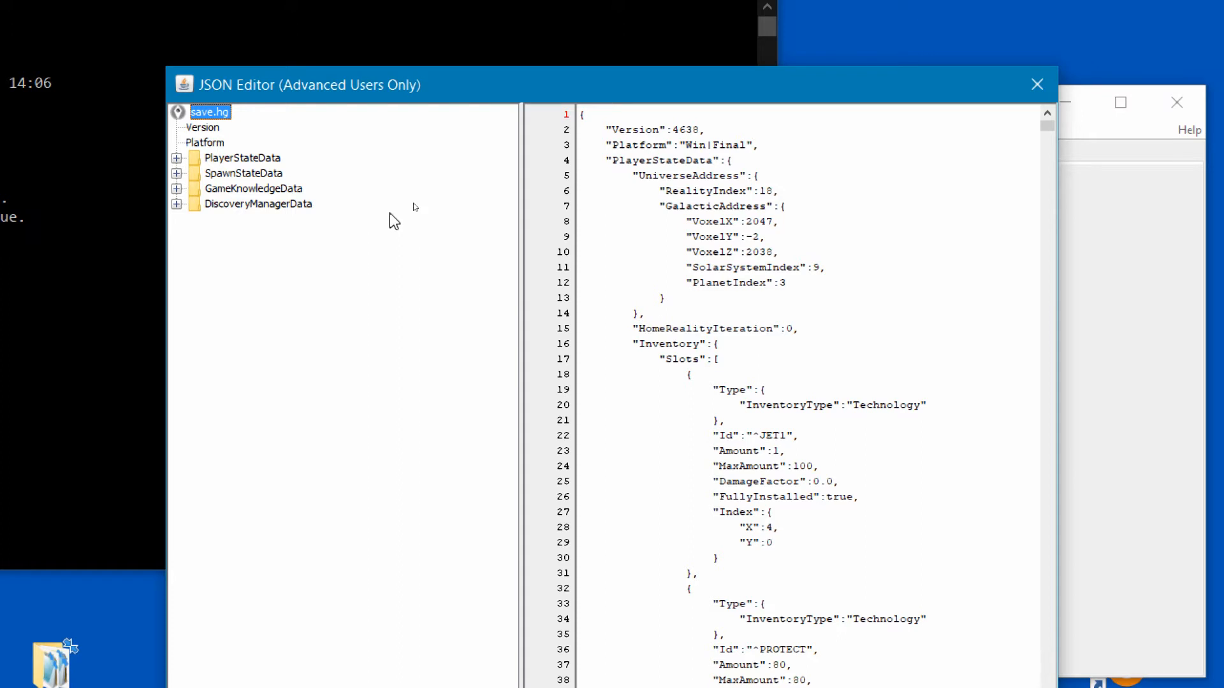
mouse_move(297, 178)
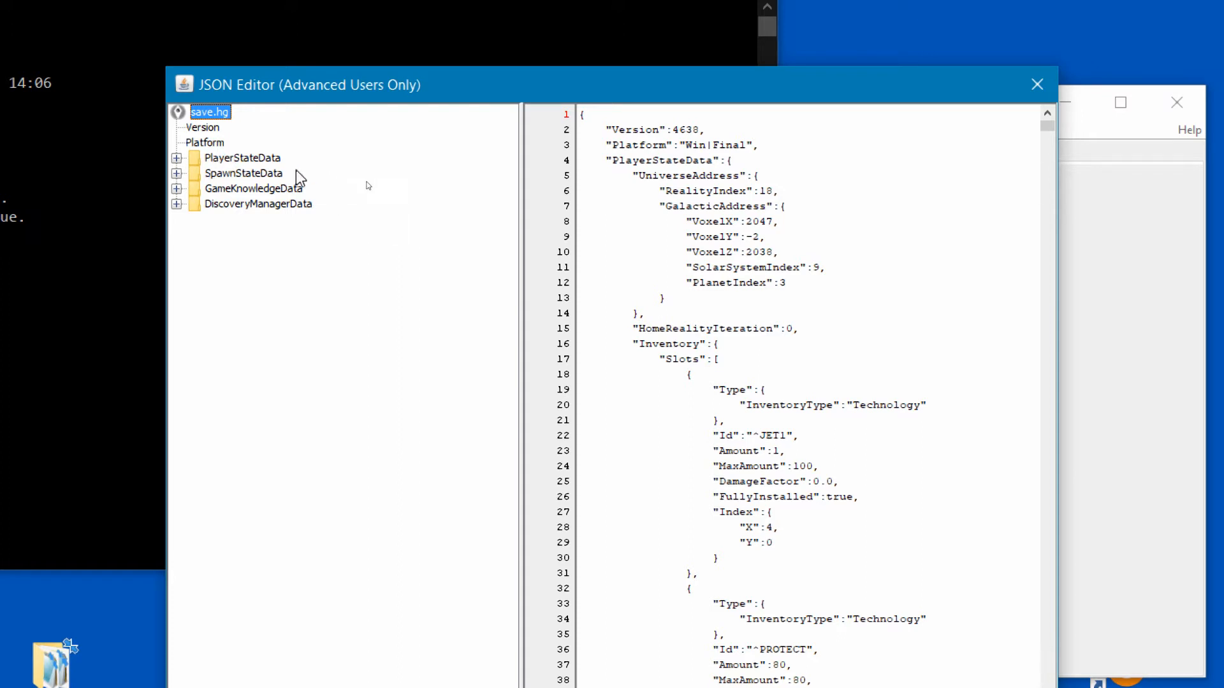
mouse_move(235, 211)
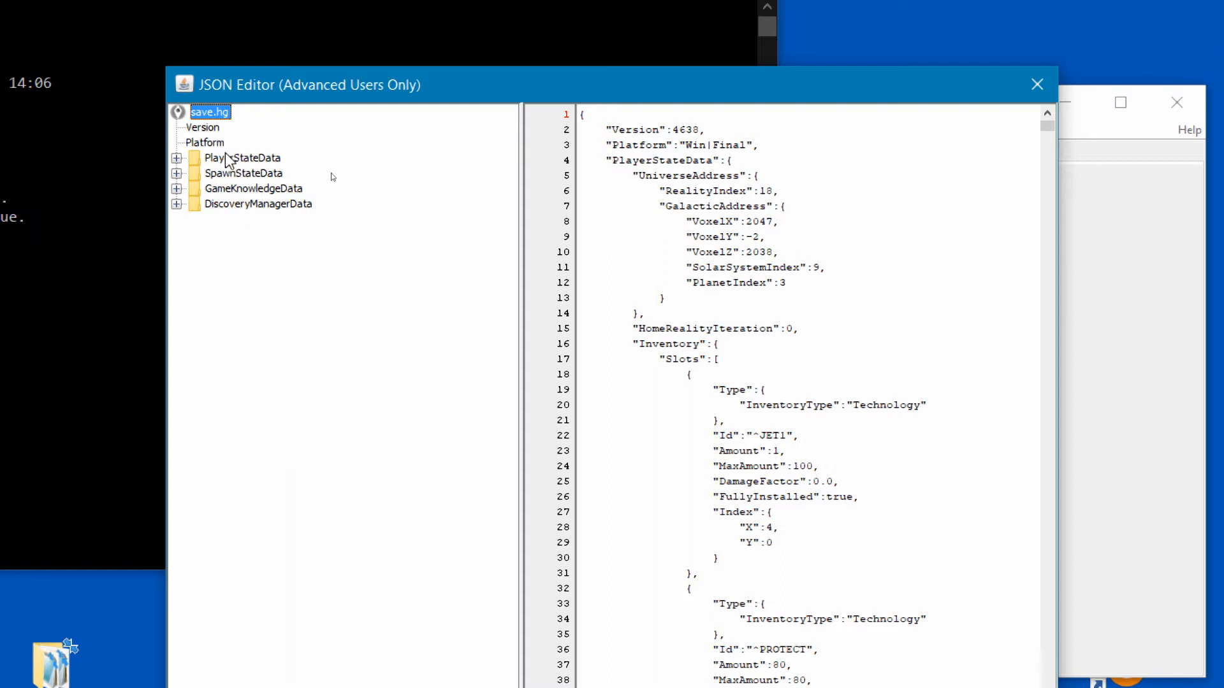
mouse_move(358, 180)
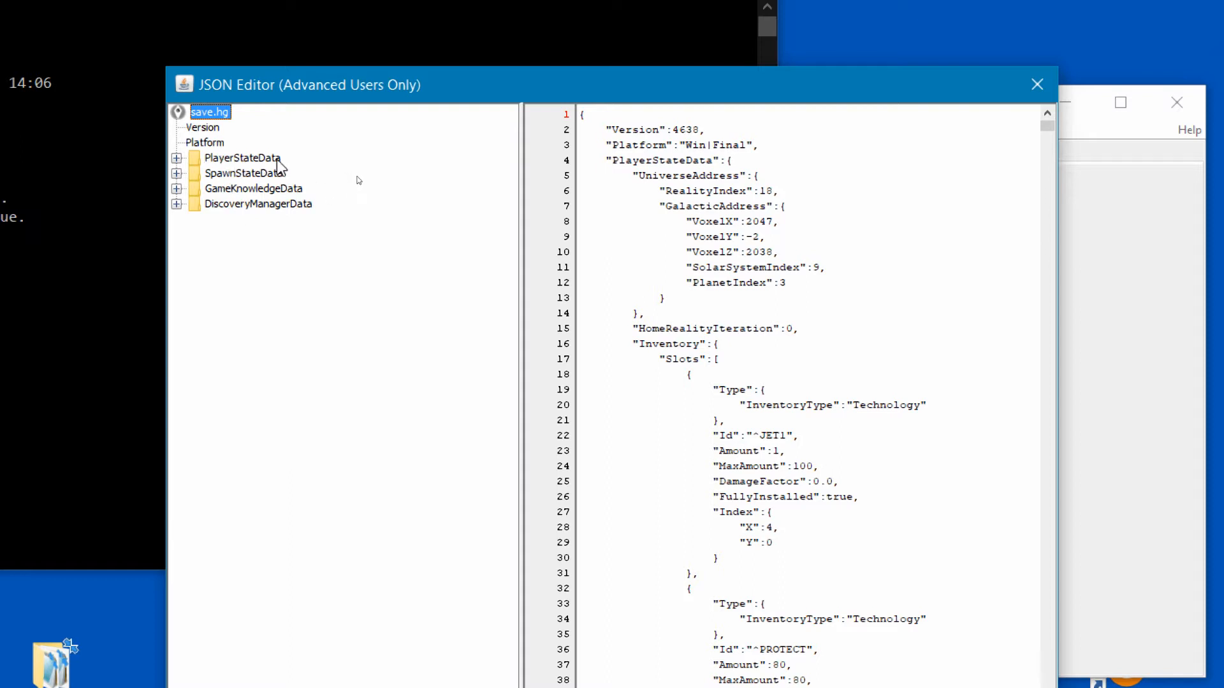
mouse_move(221, 172)
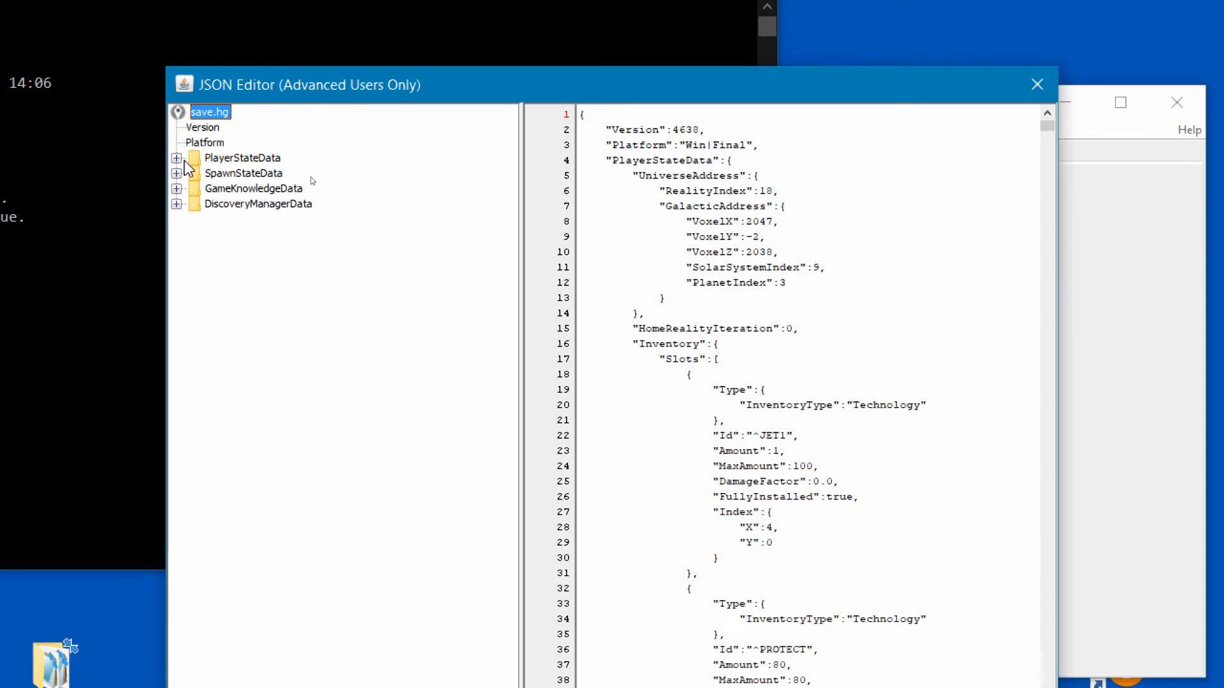
click(178, 158)
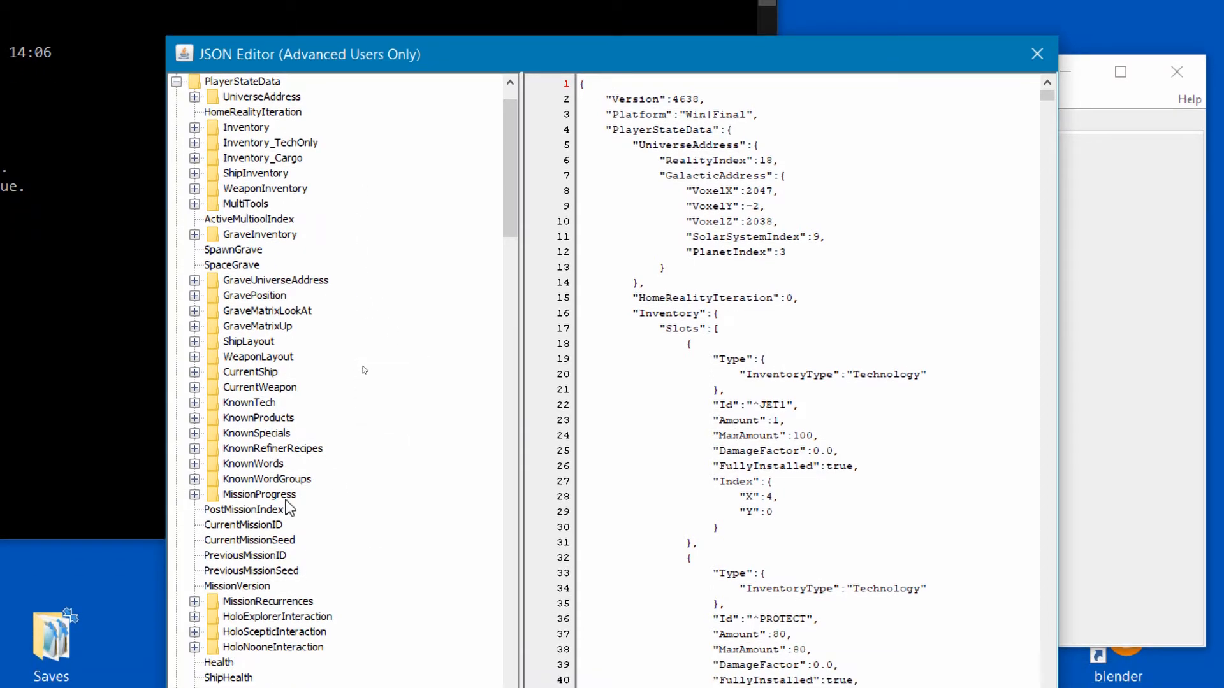
scroll(down, 3)
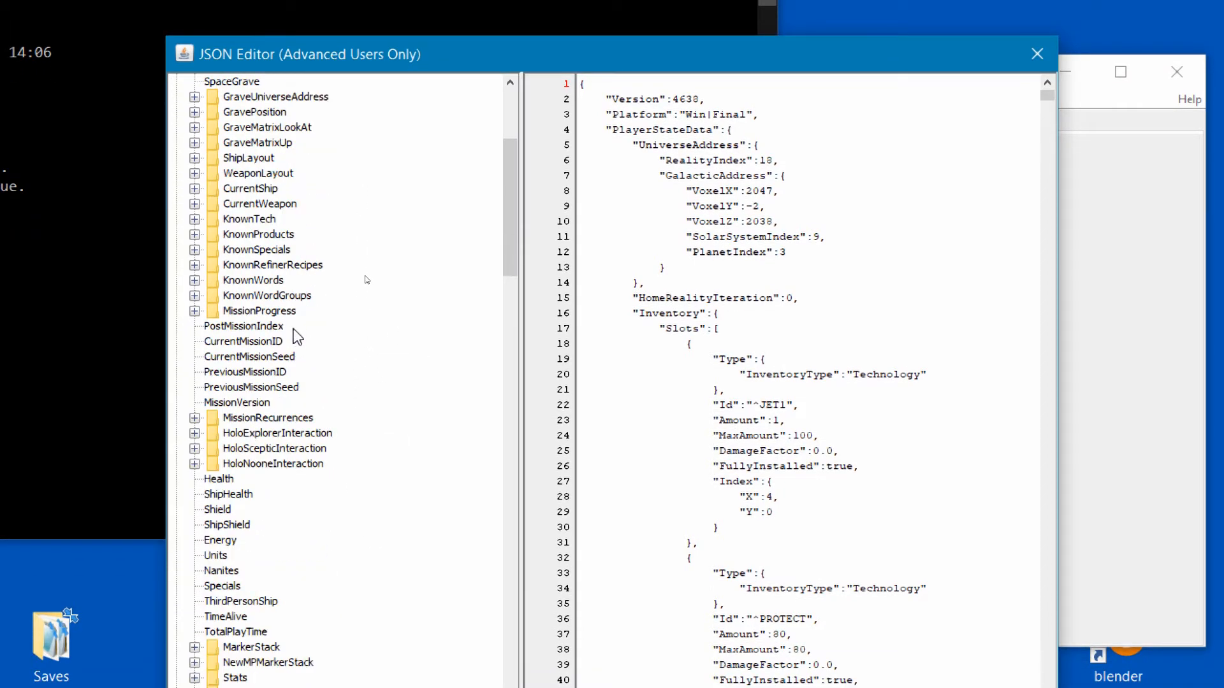
scroll(down, 3)
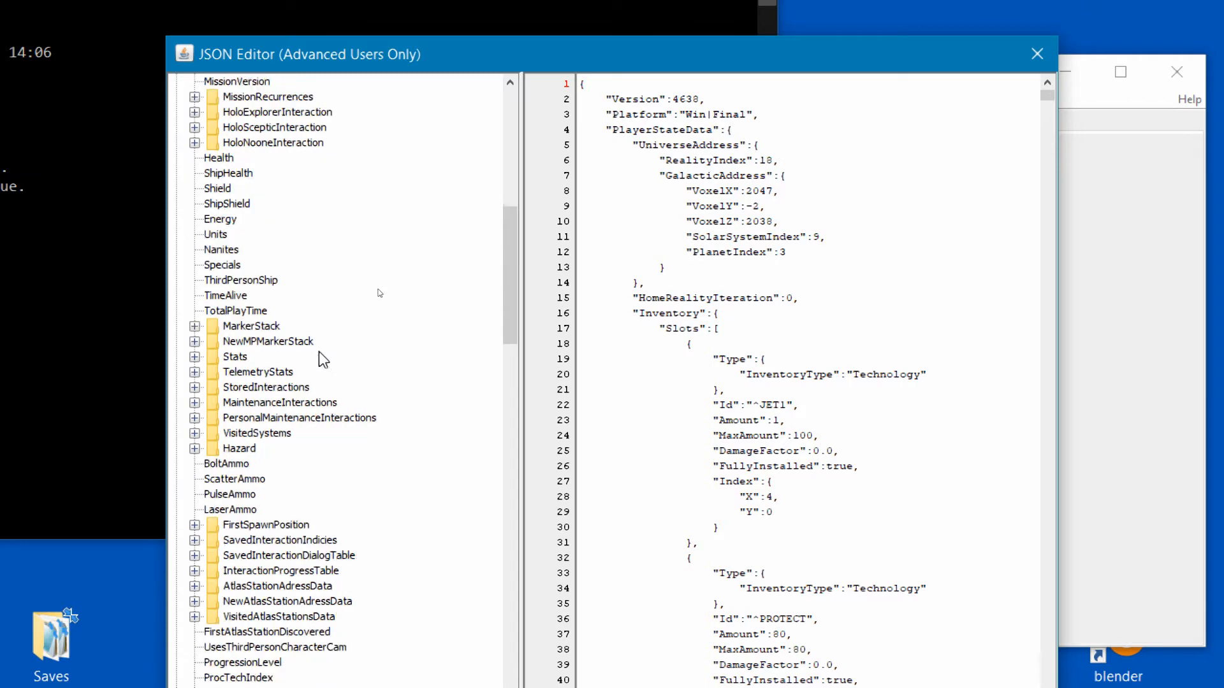
scroll(down, 3)
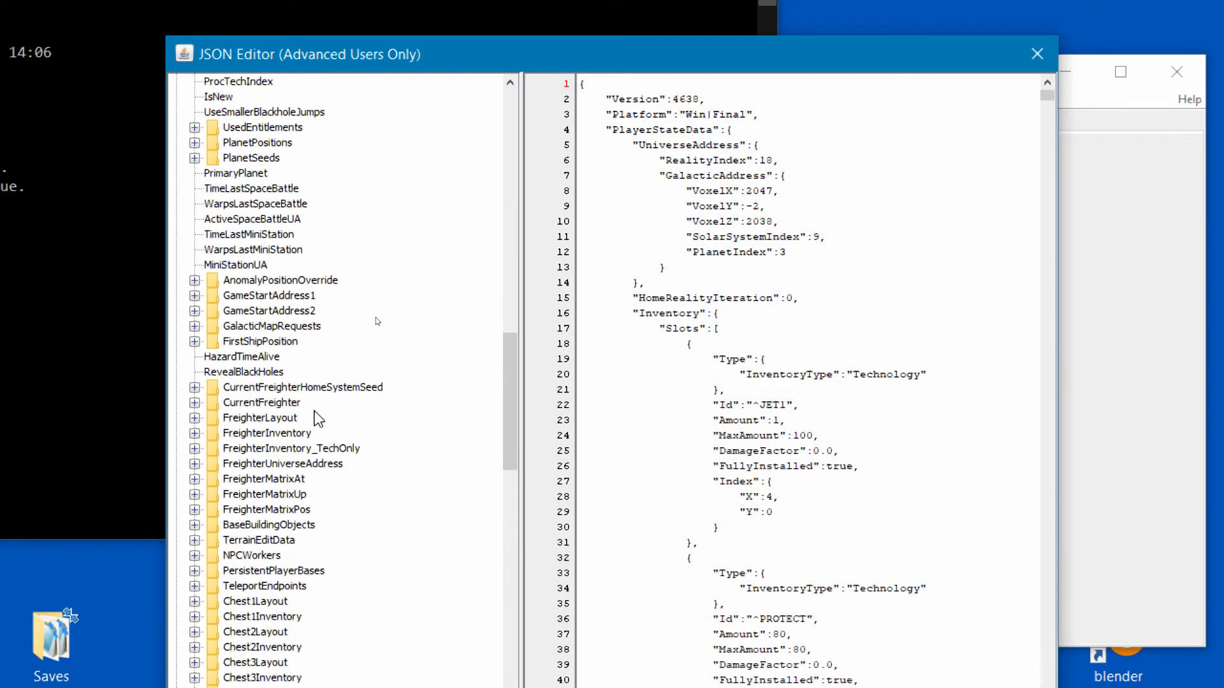
mouse_move(278, 591)
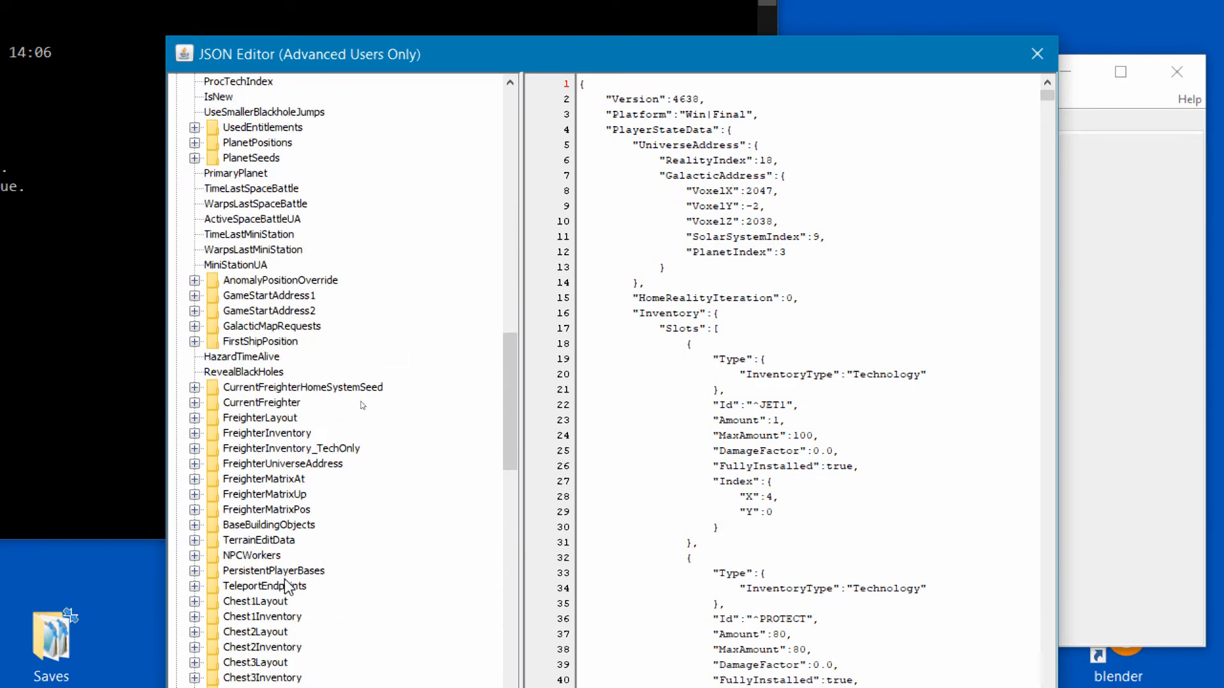
scroll(down, 3)
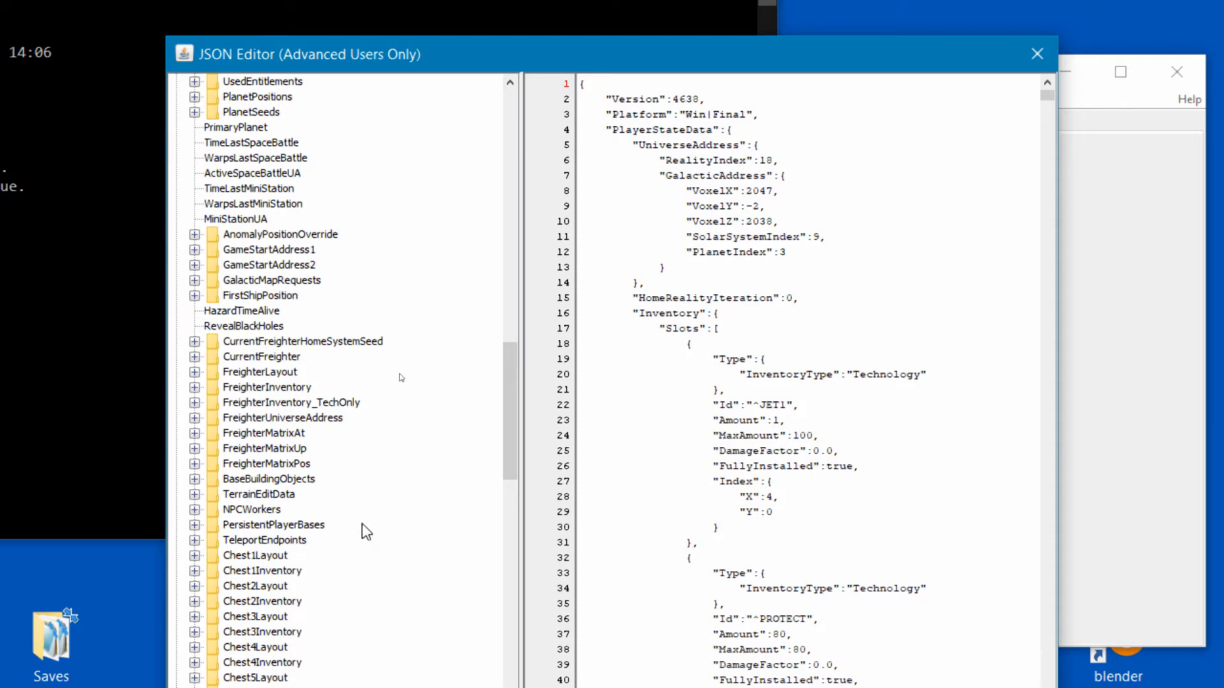
click(274, 524)
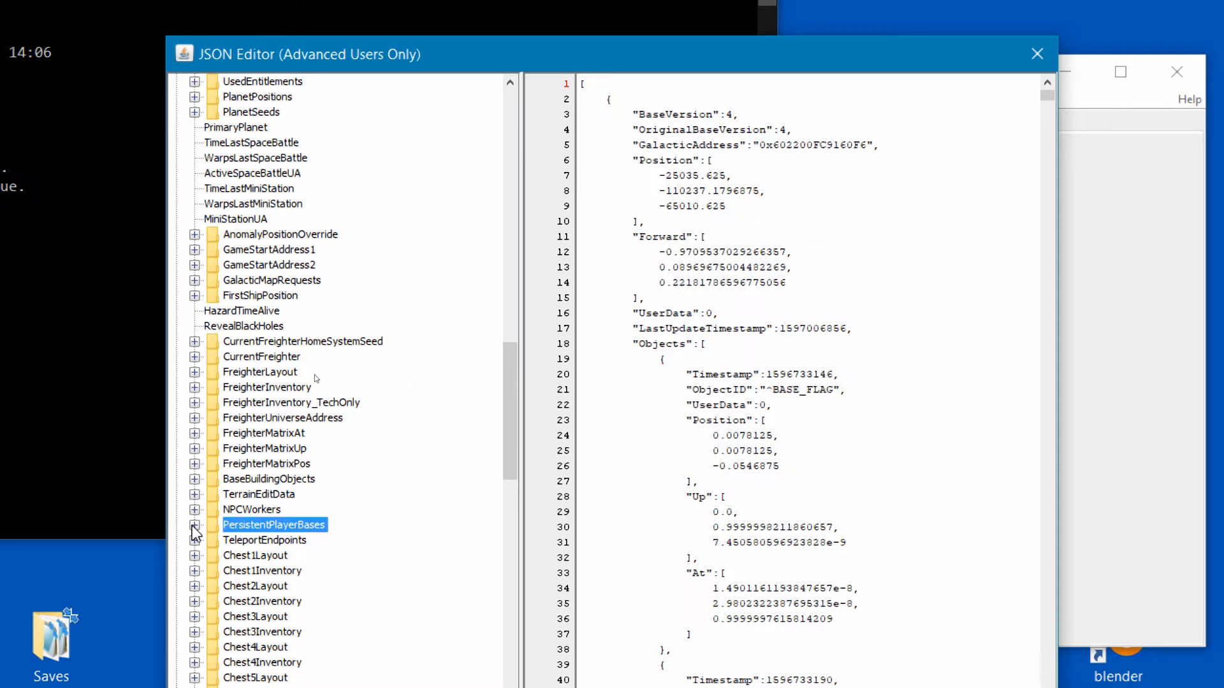
click(195, 525)
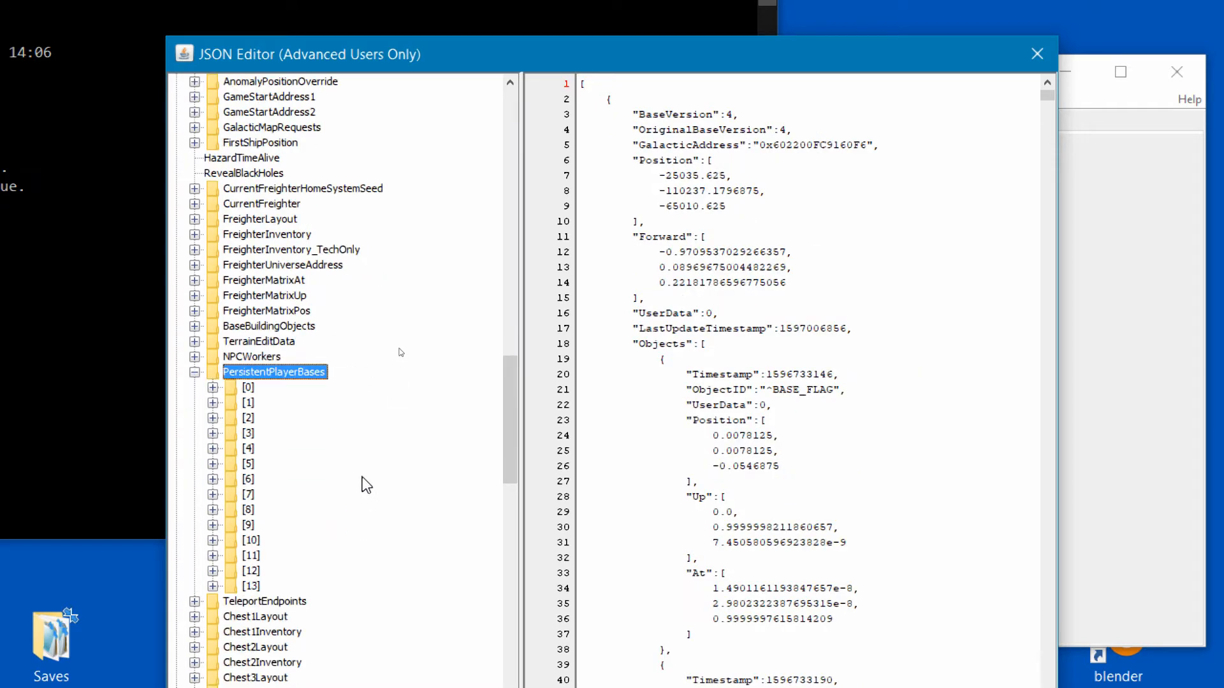
scroll(down, 3)
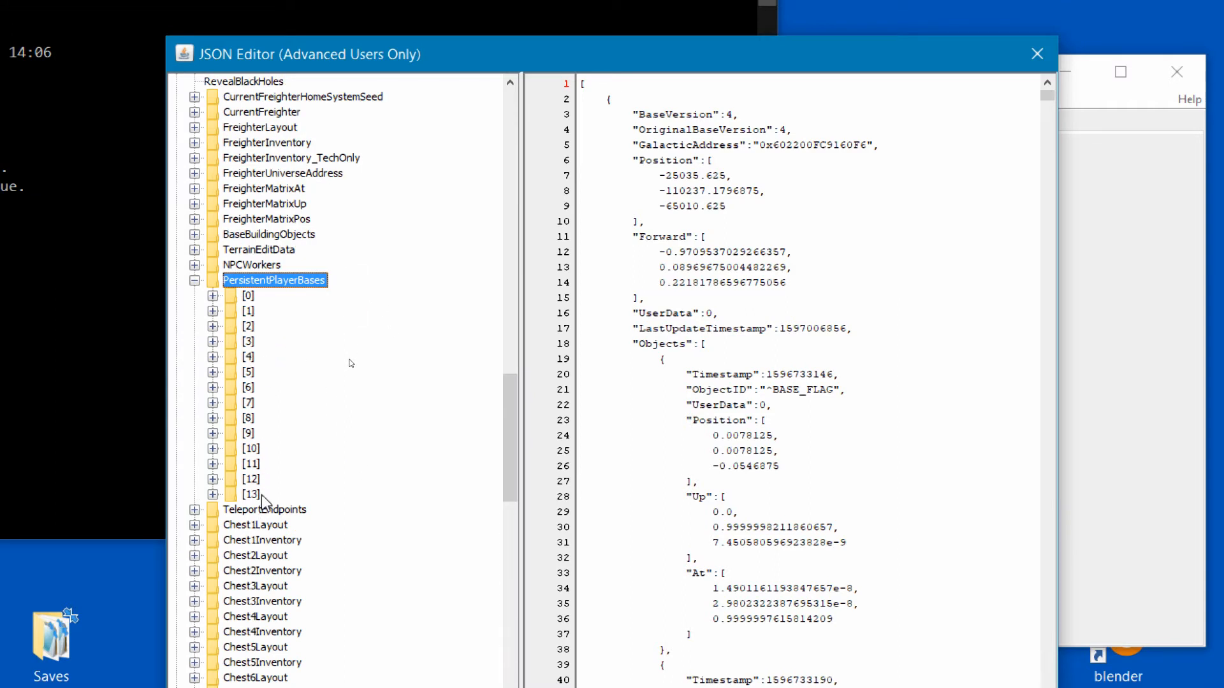
- Inspect base [13]'s name, then select base [5] and its Isdoraijung Outskirts name
click(252, 494)
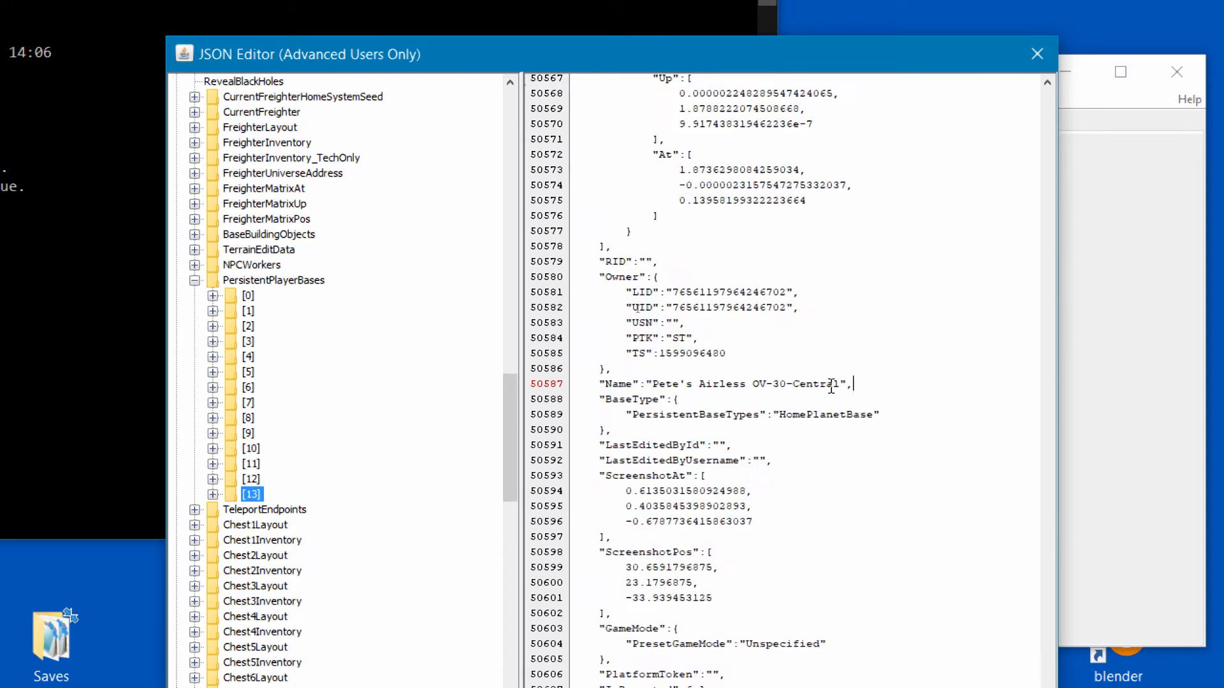
double_click(729, 384)
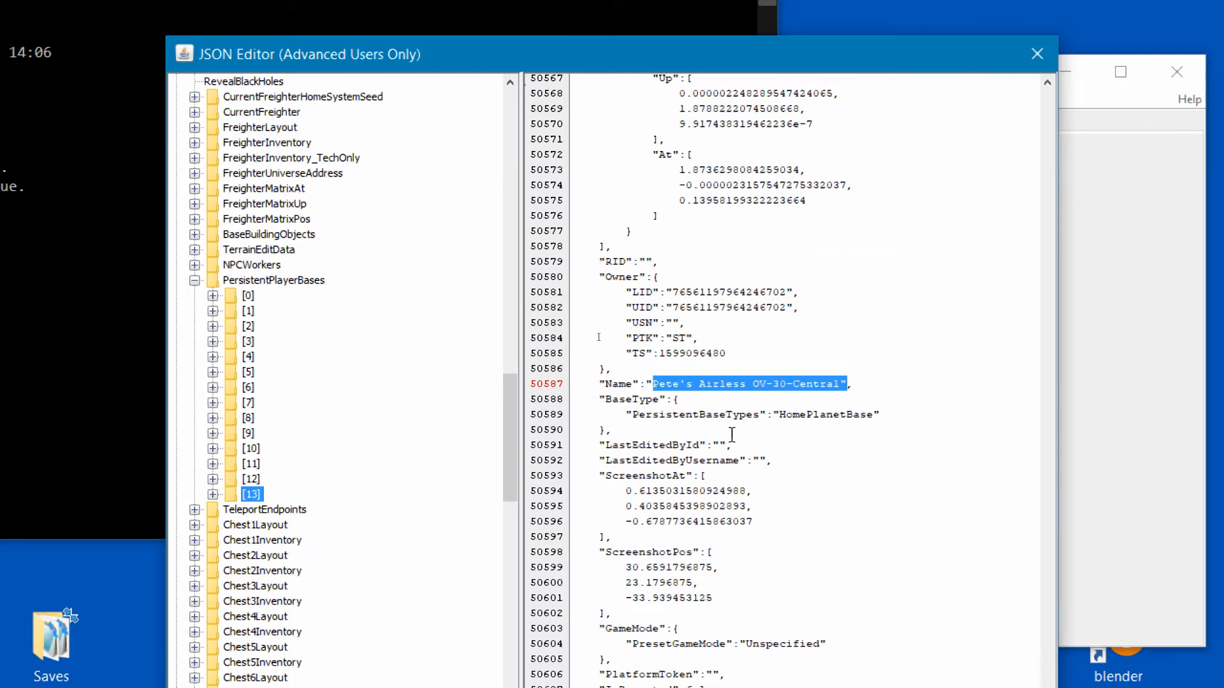
mouse_move(437, 443)
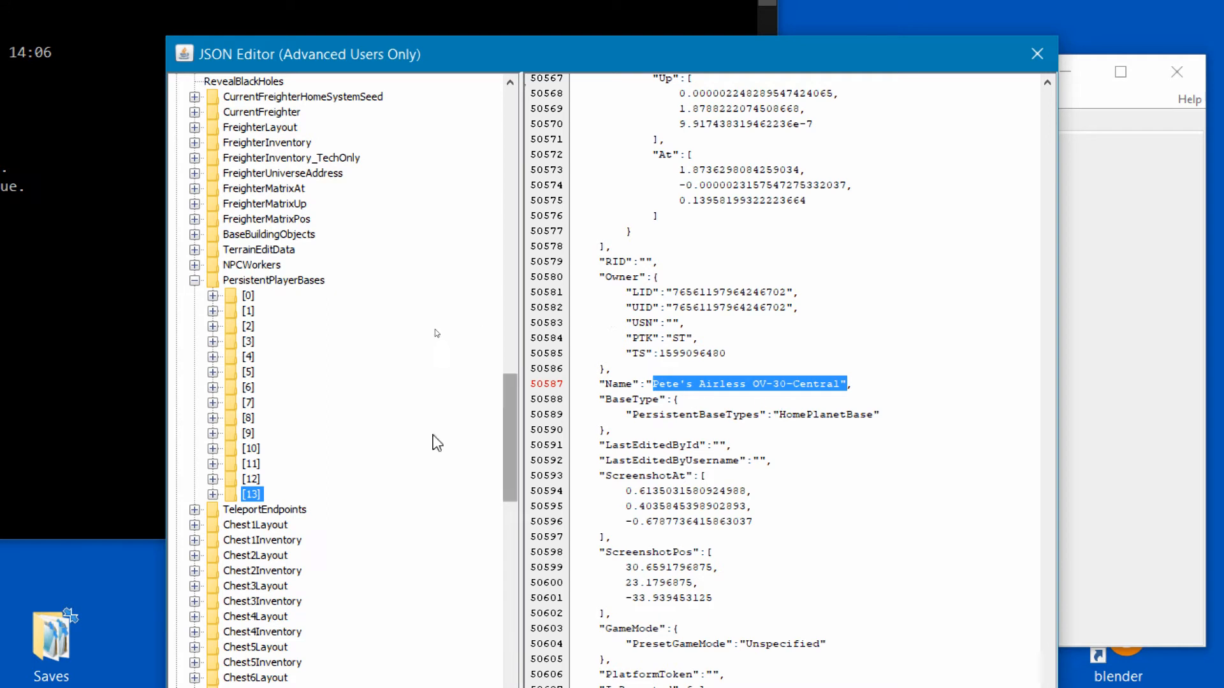
mouse_move(252, 371)
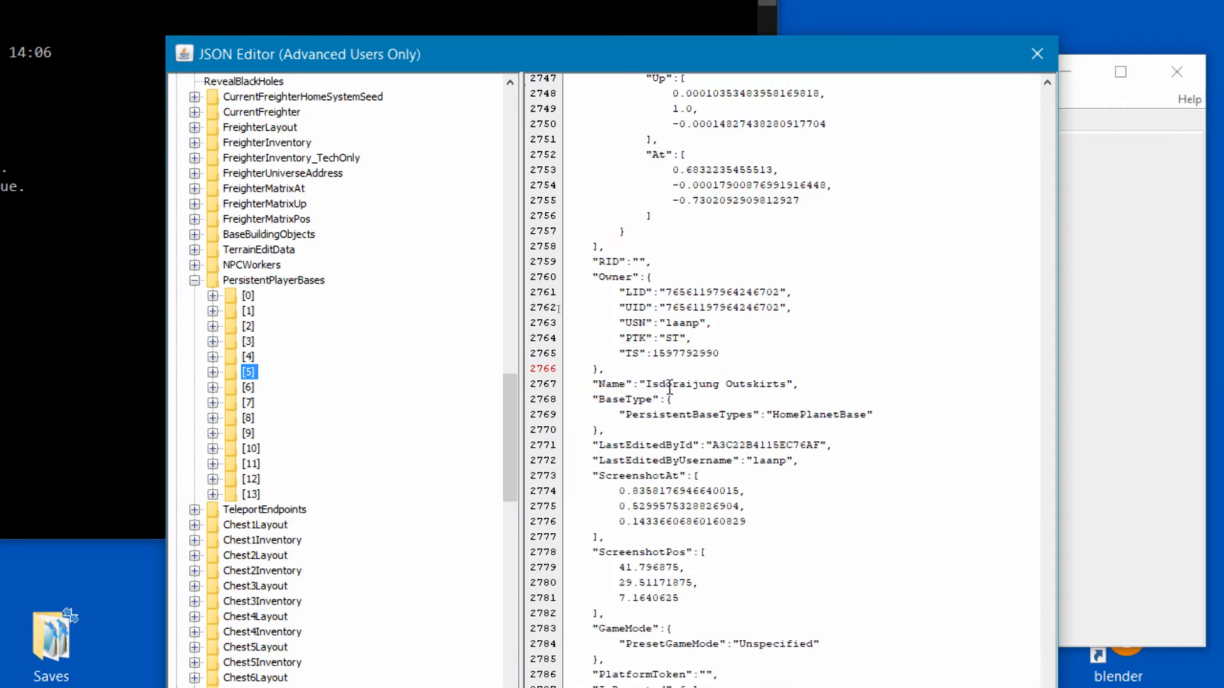
double_click(717, 384)
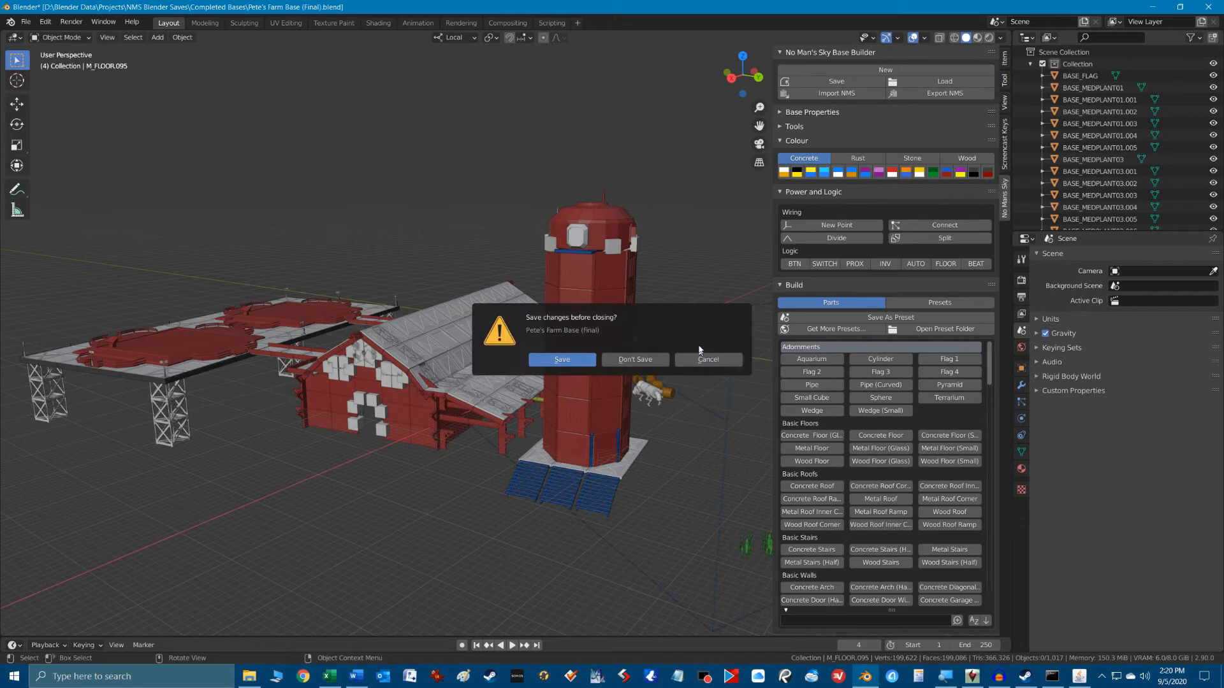
- Discard the unsaved farm base and import the copied Isdoraijung Outskirts base data
click(634, 359)
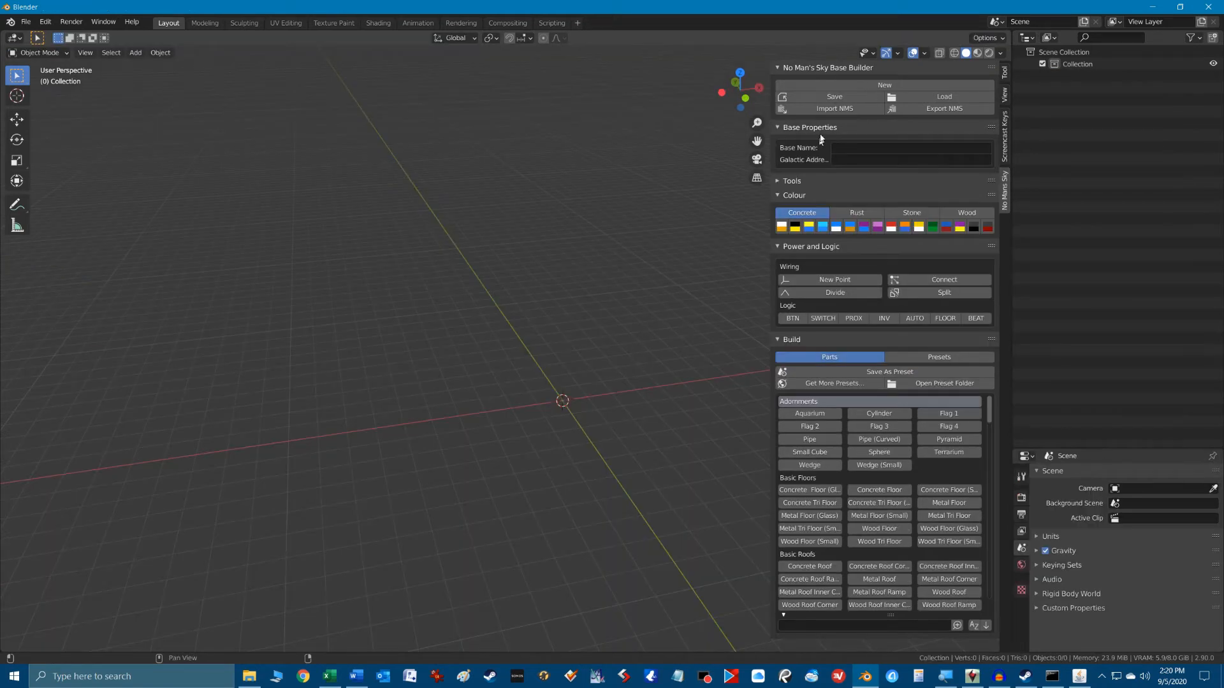
mouse_move(853, 115)
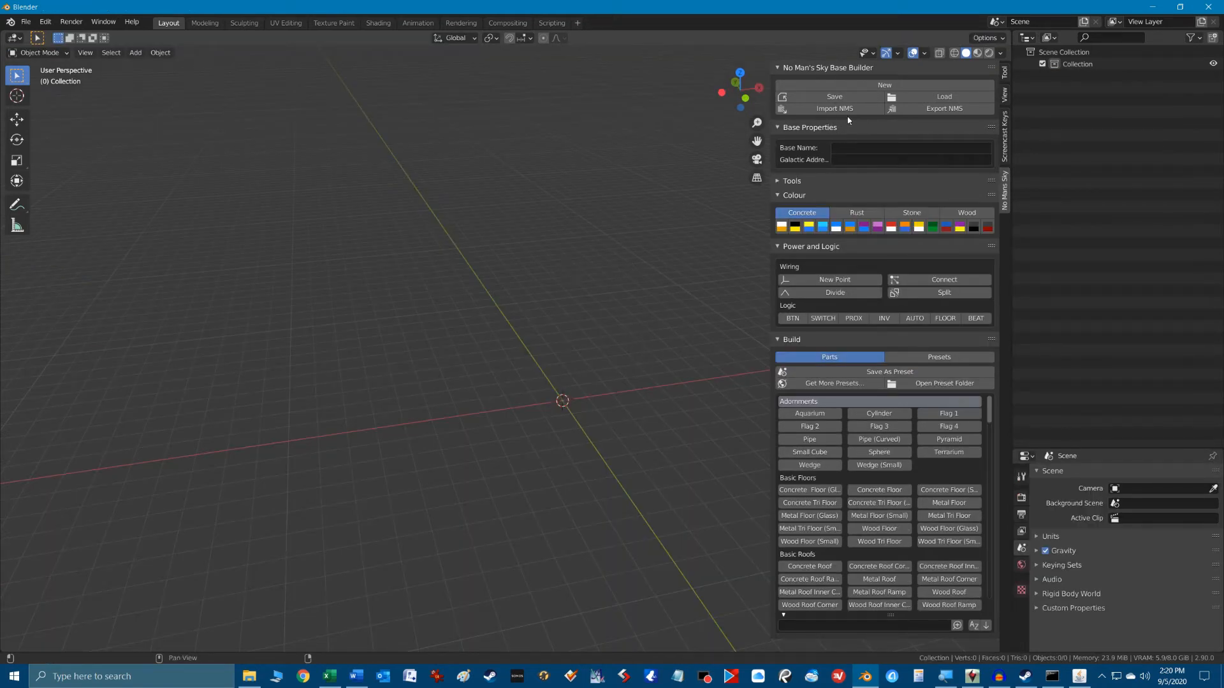
mouse_move(845, 108)
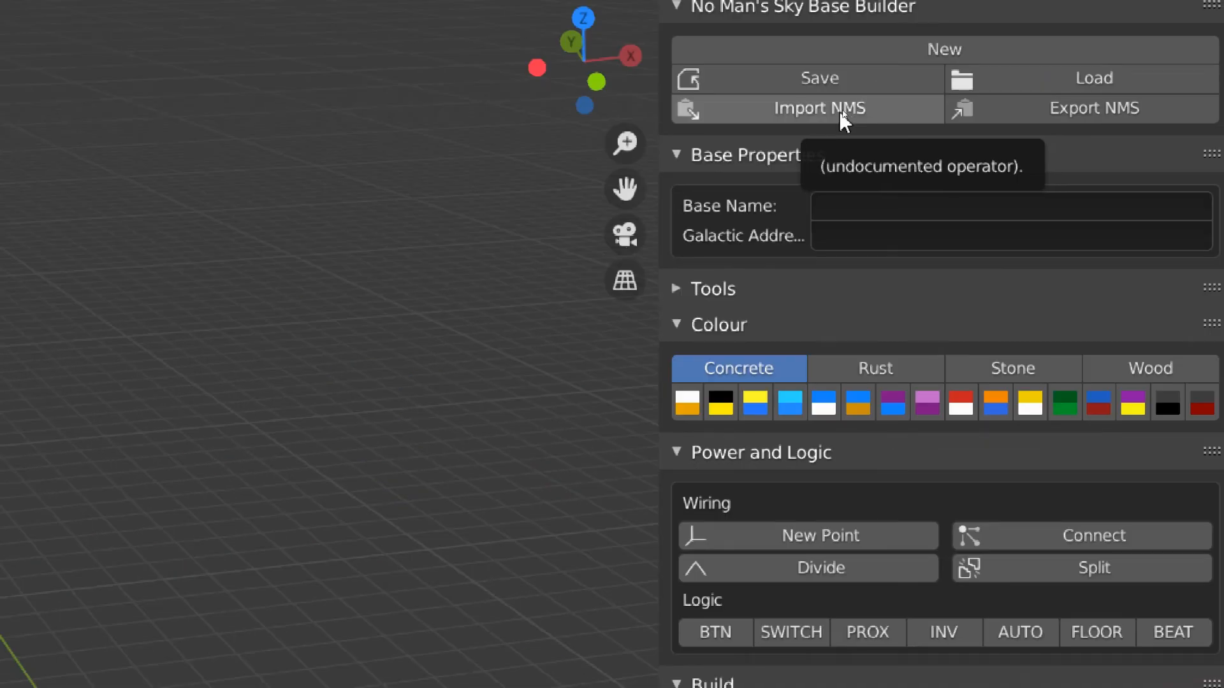
click(819, 108)
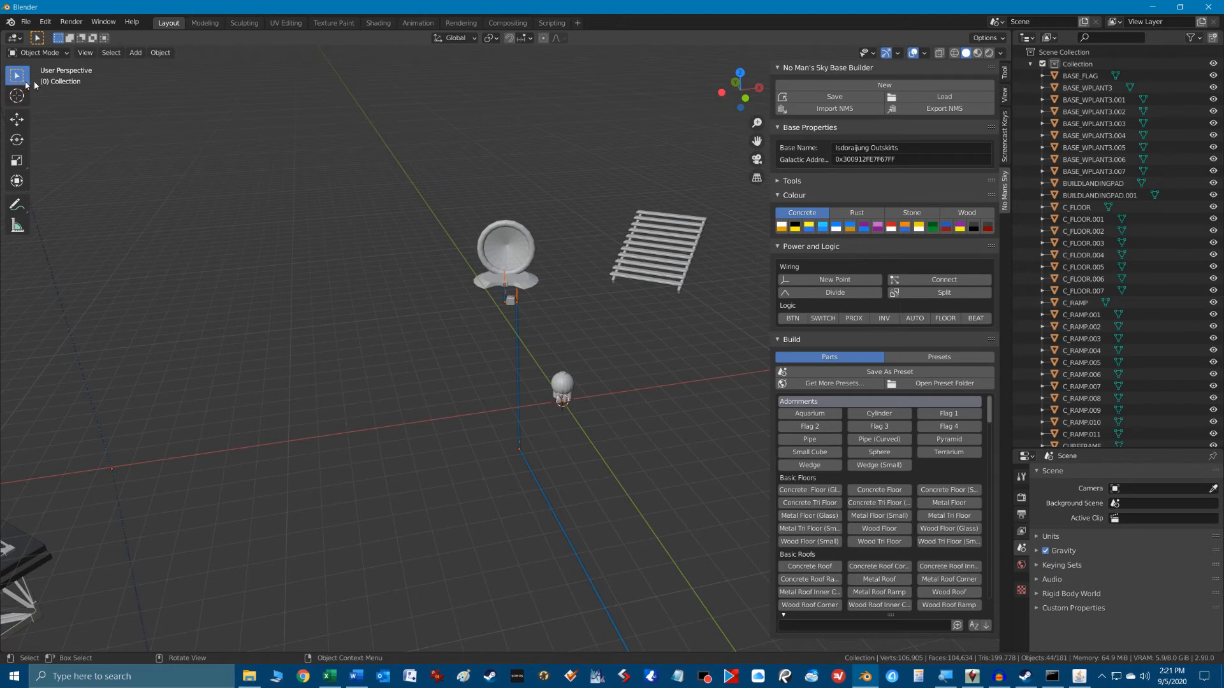
mouse_move(462, 337)
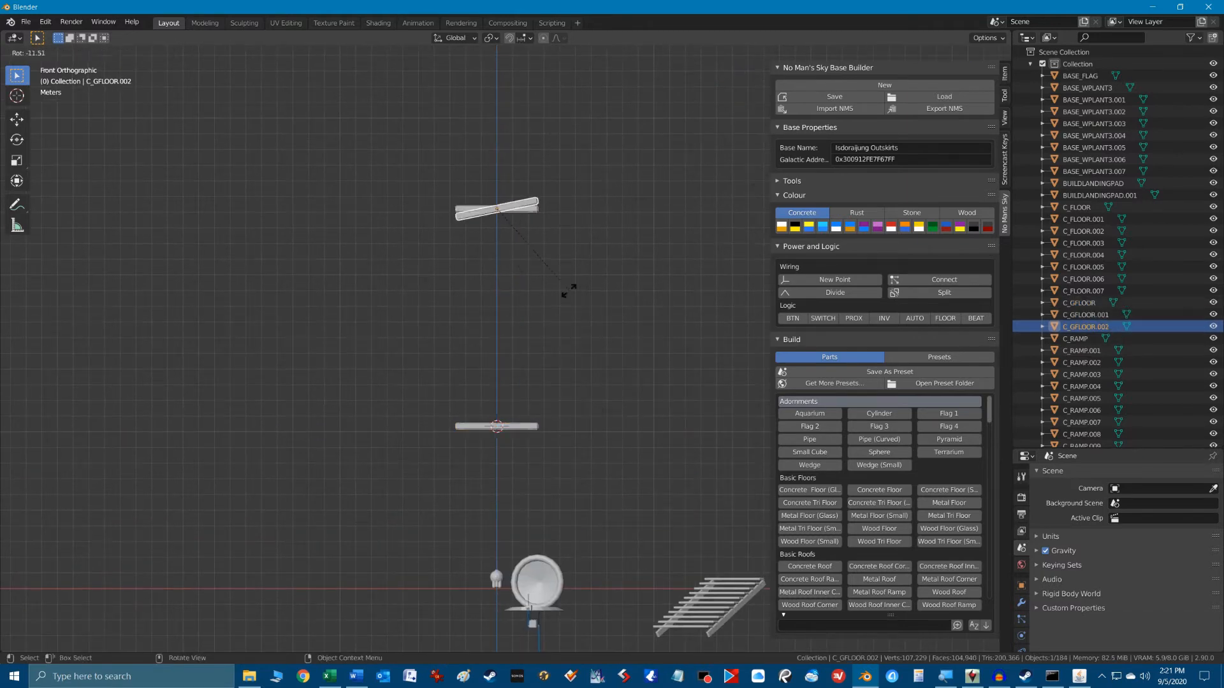
- Tilt a glass floor panel to an angle to form part of the dome
drag(570, 289, 546, 328)
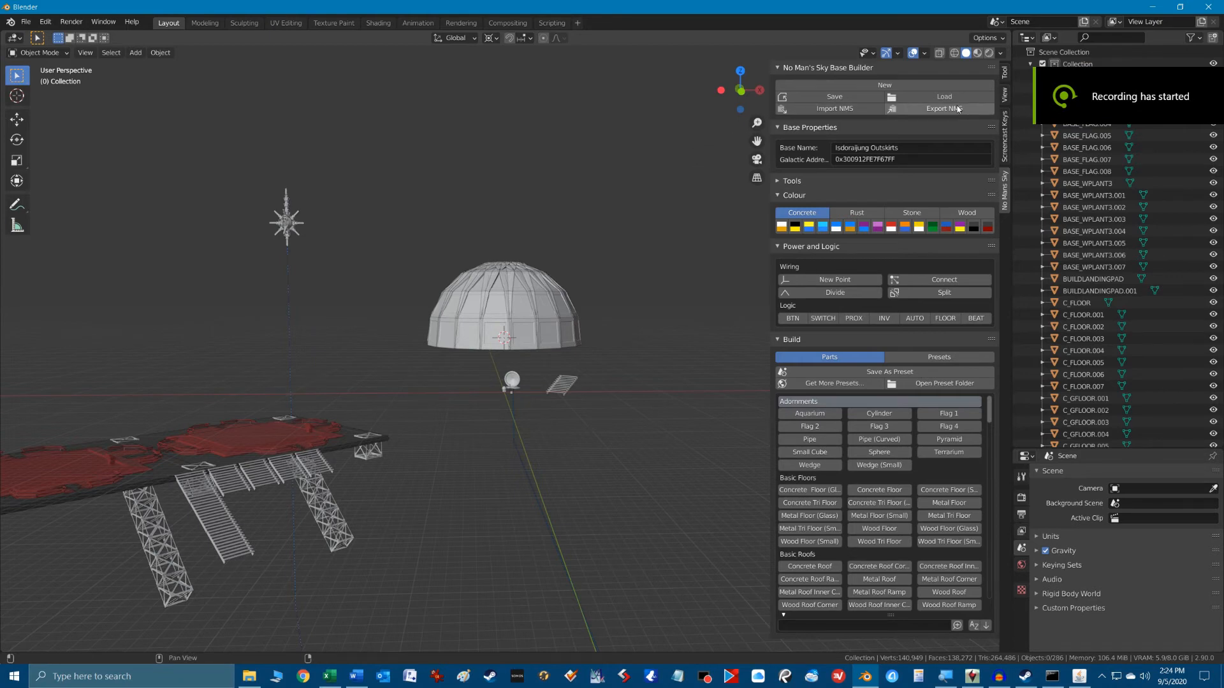
mouse_move(956, 109)
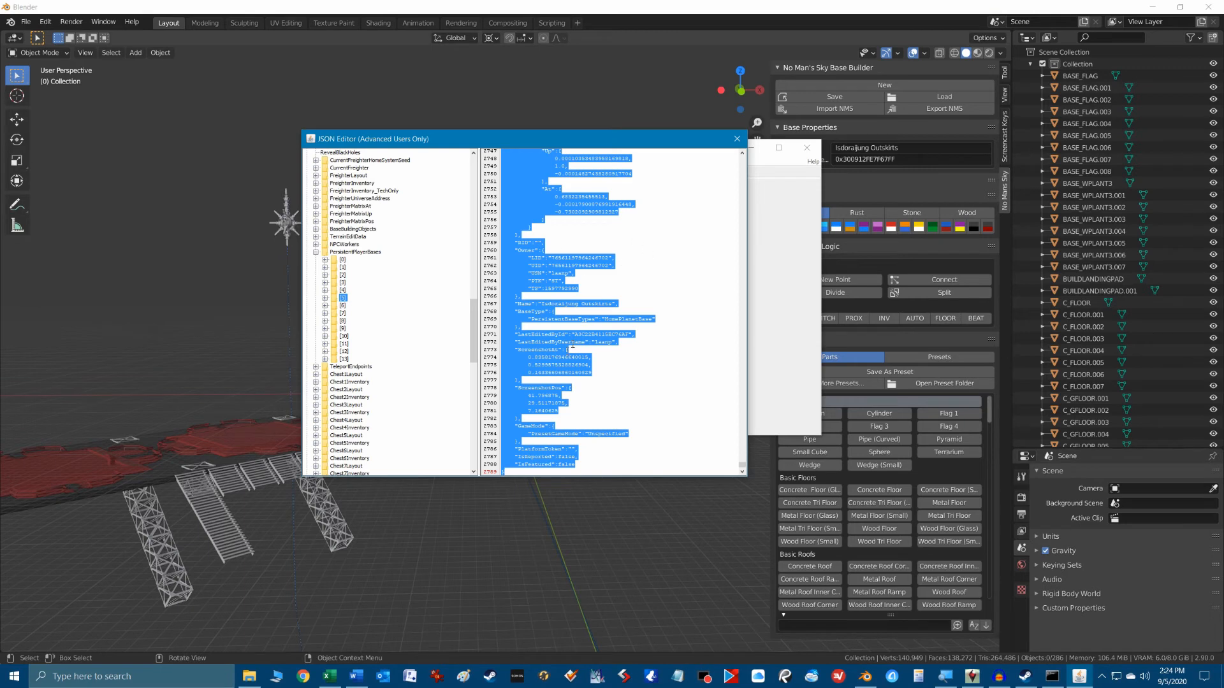
mouse_move(668, 273)
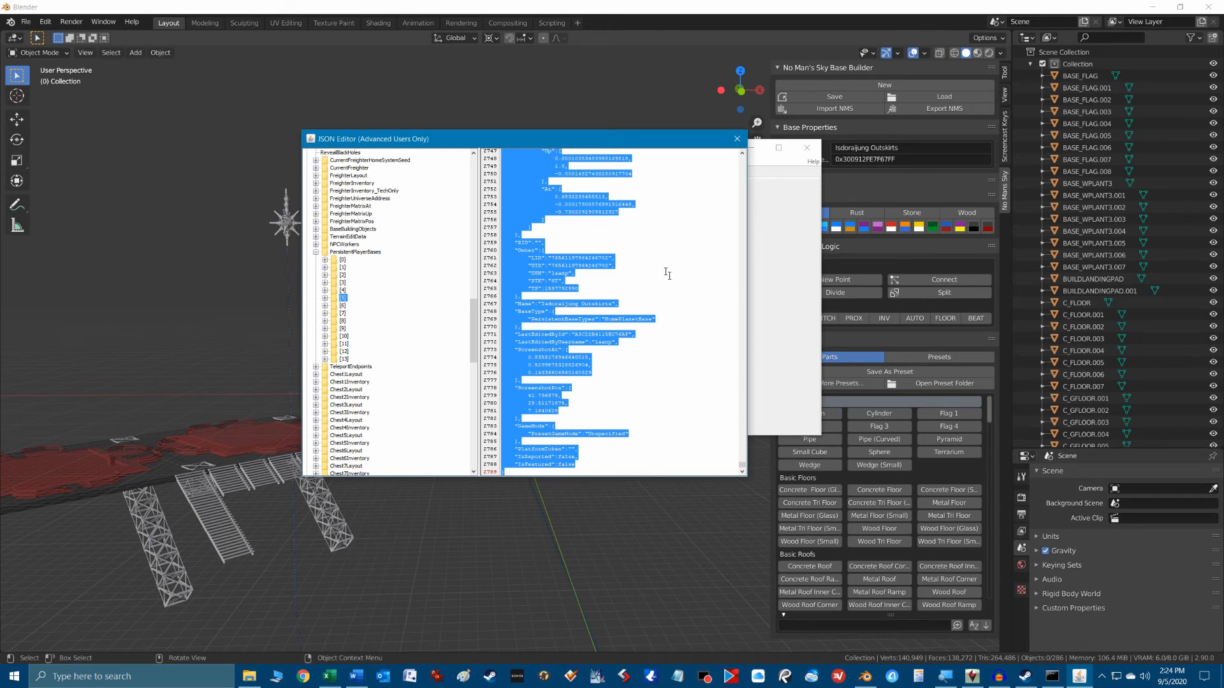
- Scroll through base [5]'s pasted export data listing the C_GFLOOR glass pieces
scroll(down, 3)
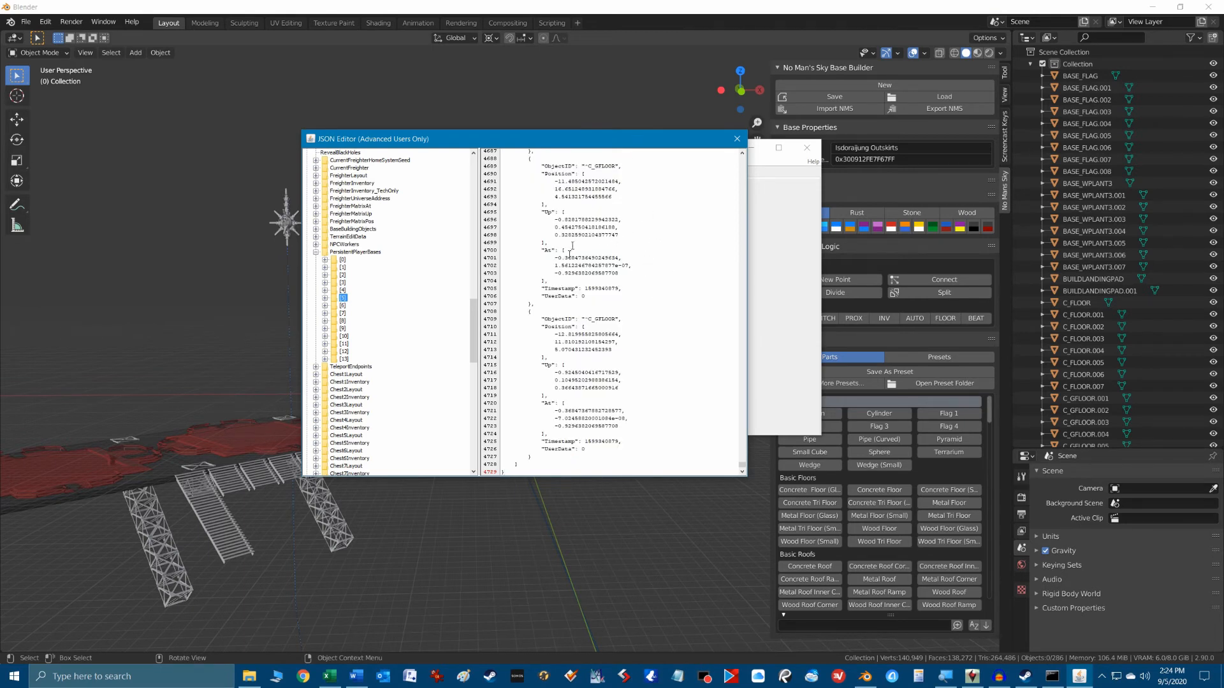
mouse_move(736, 138)
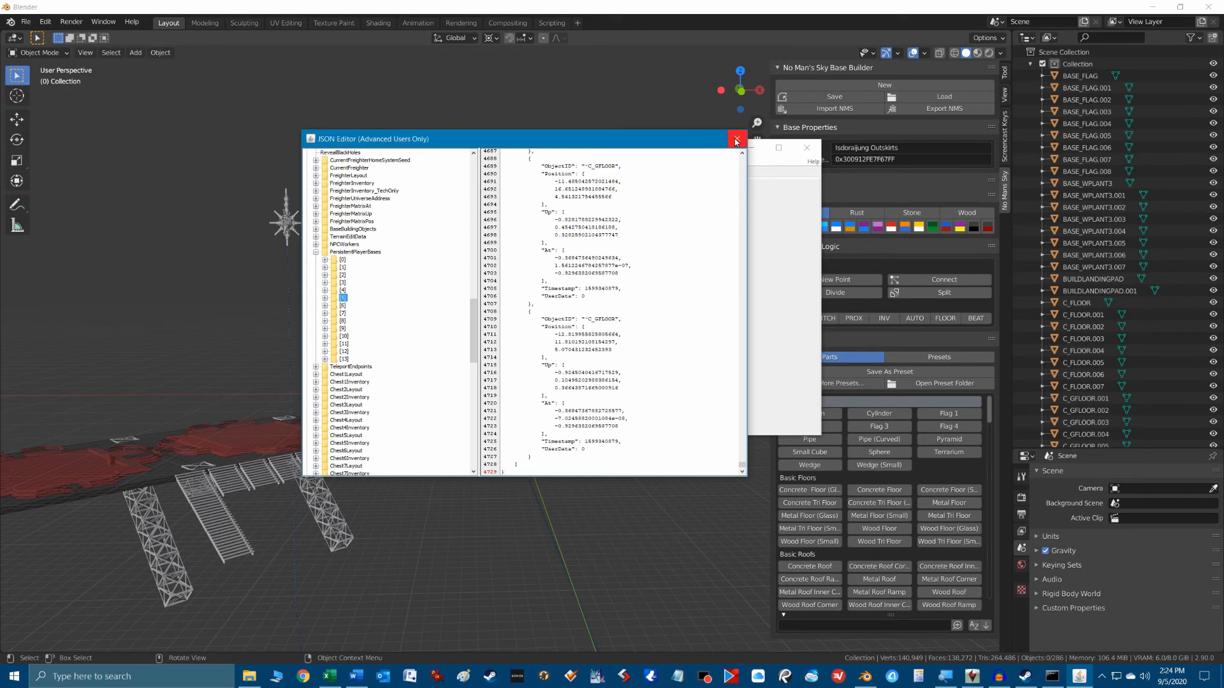
- Close the JSON Editor keeping the pasted base, then close No Man's Sky Save Editor
click(737, 139)
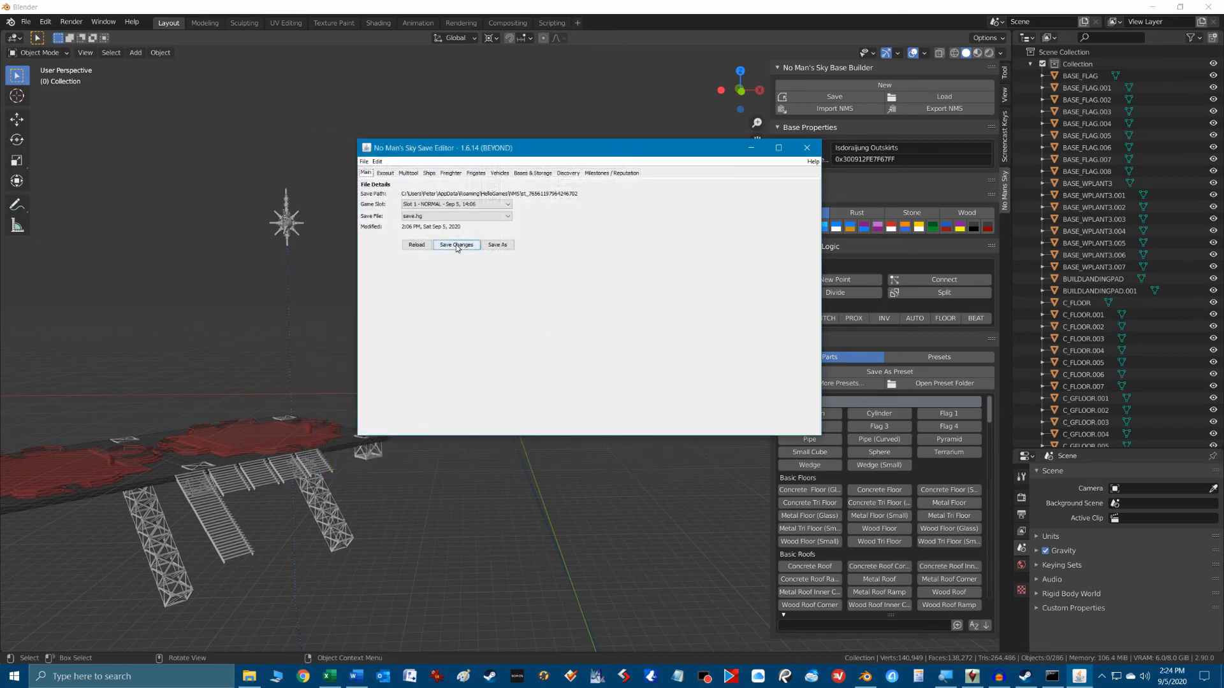
mouse_move(467, 254)
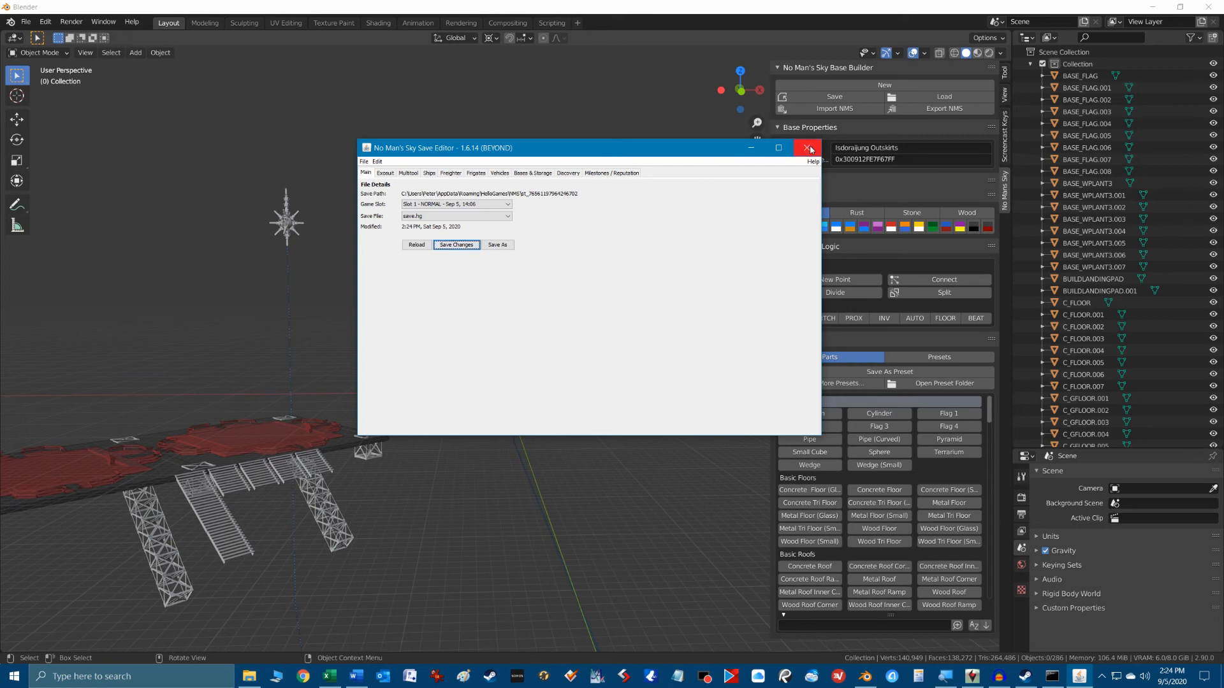
mouse_move(809, 148)
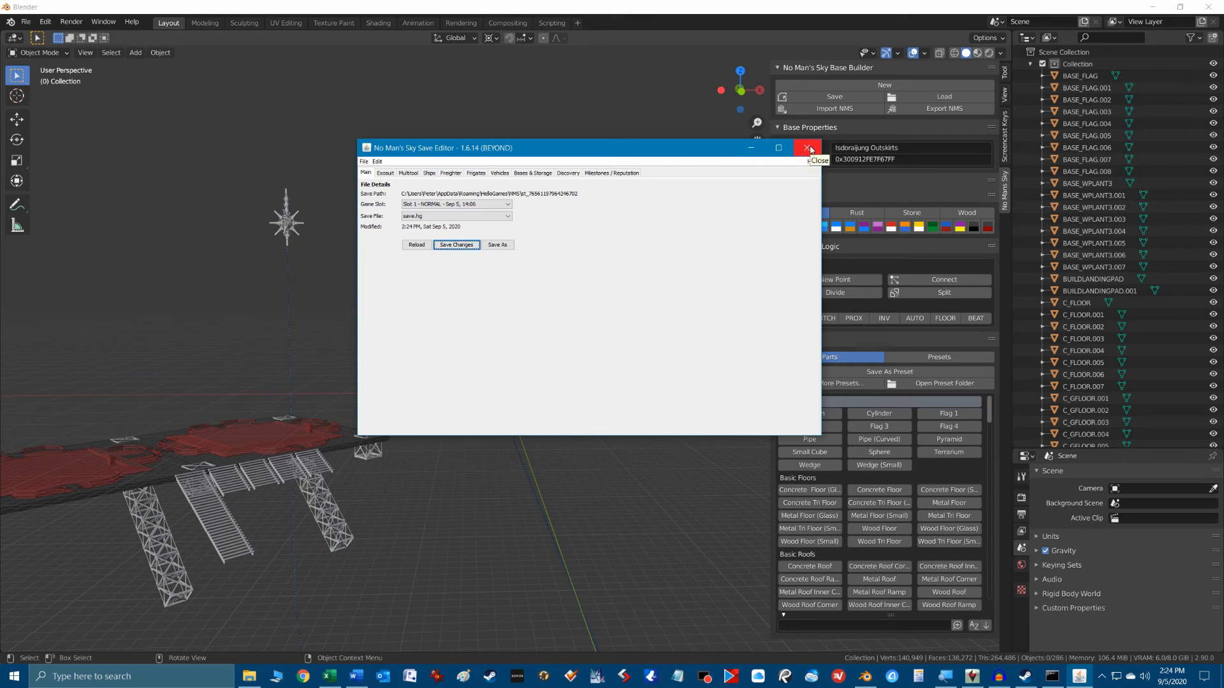
click(807, 148)
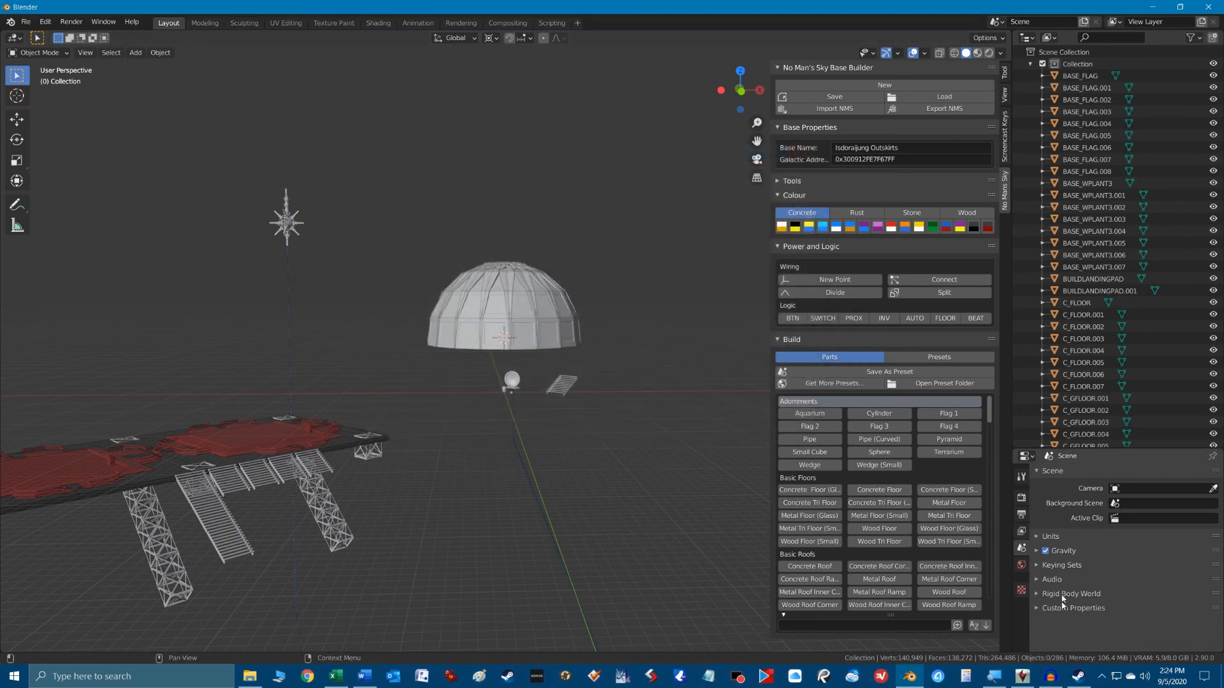